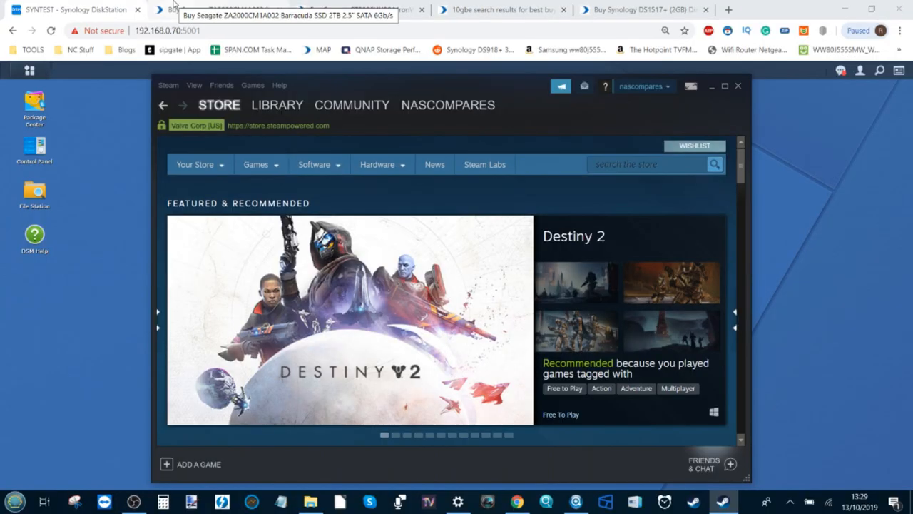
# Highlight the 2TB Barracuda SSD's £256.80 price on its product page
pyautogui.click(277, 105)
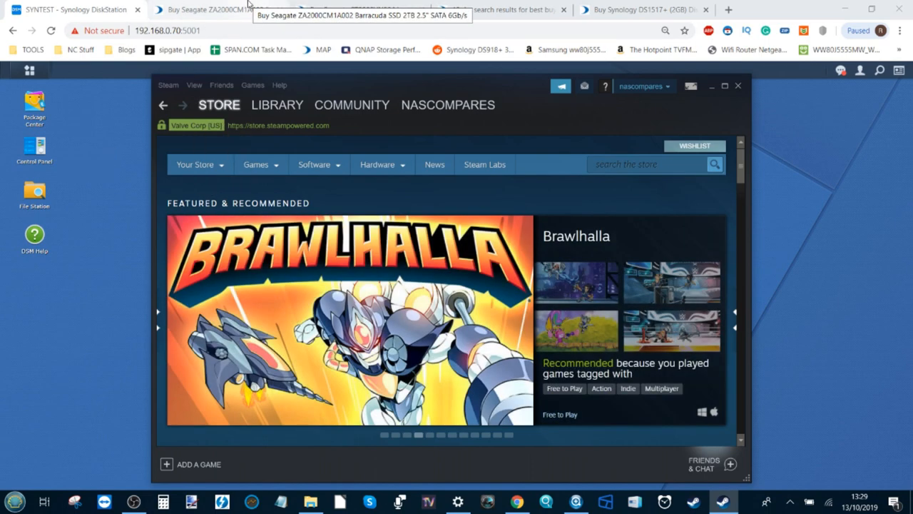
pyautogui.click(378, 164)
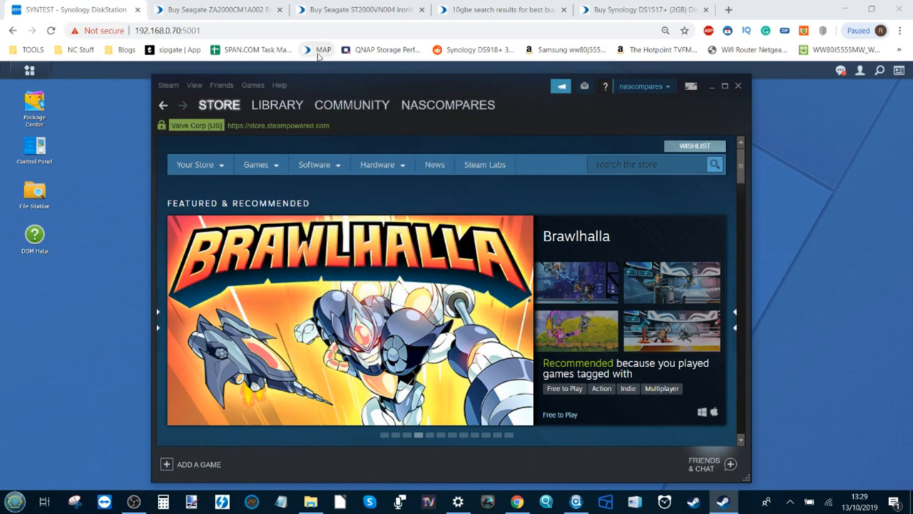
pyautogui.click(214, 10)
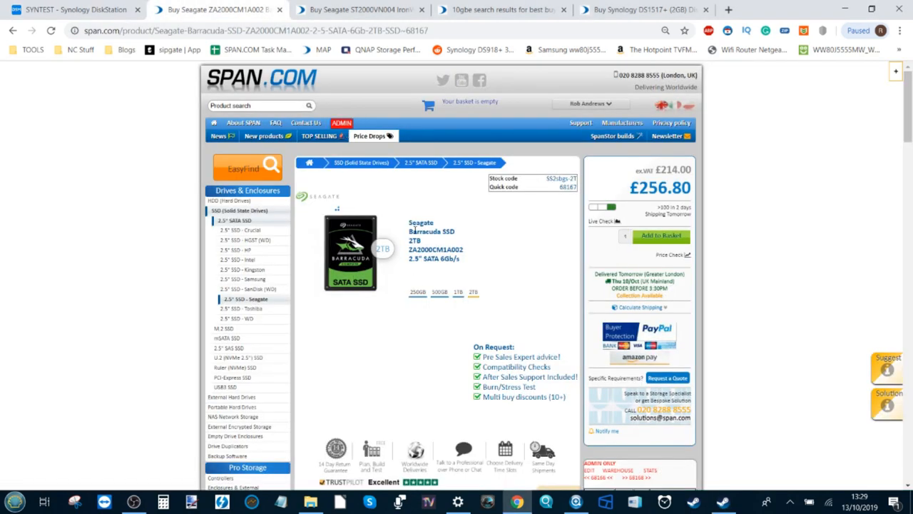
pyautogui.moveTo(410, 222); pyautogui.dragTo(456, 259)
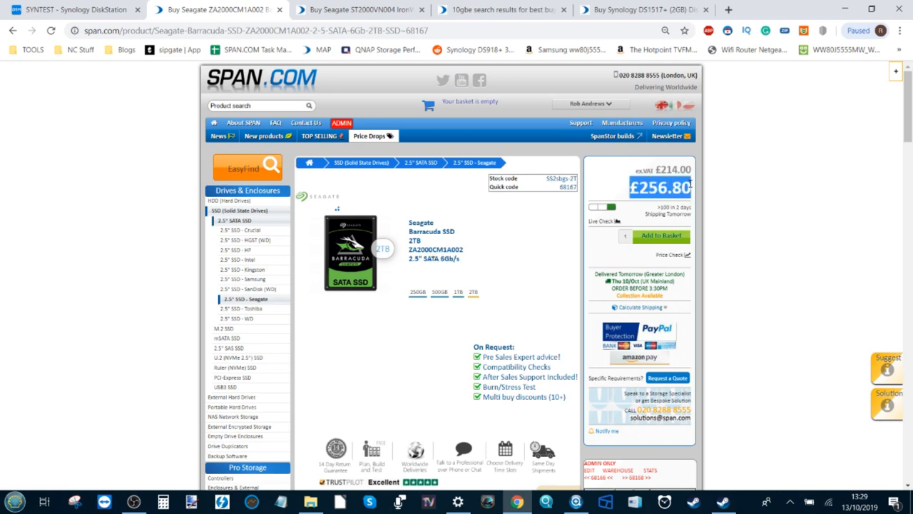
# Select the 2TB IronWolf NAS drive's model number, then open its 1TB version
pyautogui.click(361, 9)
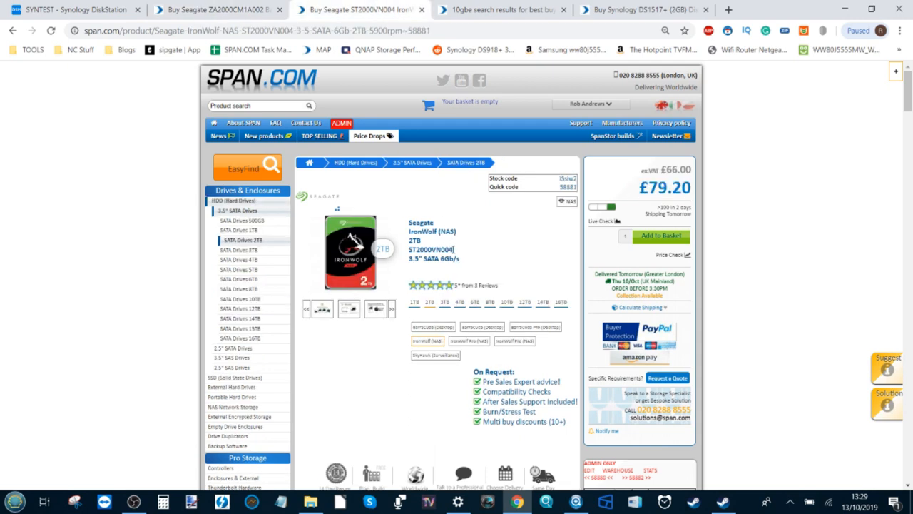
pyautogui.doubleClick(430, 249)
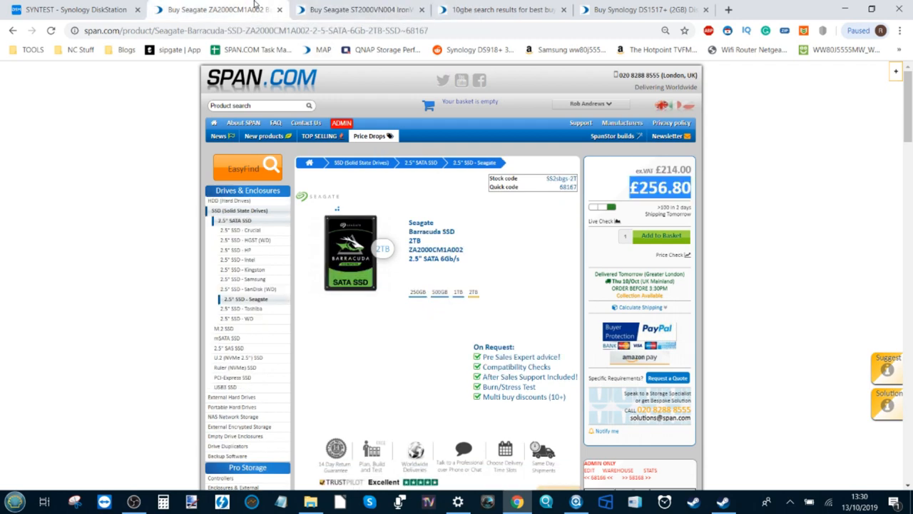
pyautogui.moveTo(511, 122)
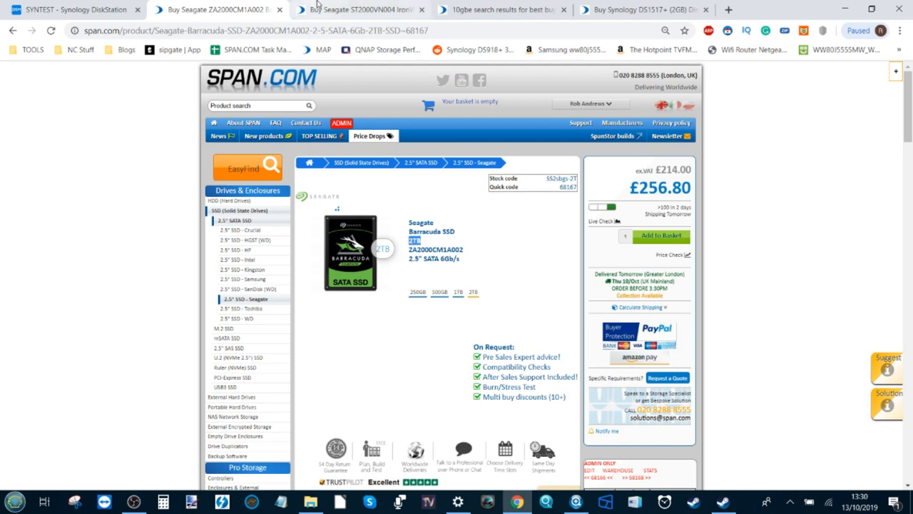
pyautogui.click(361, 9)
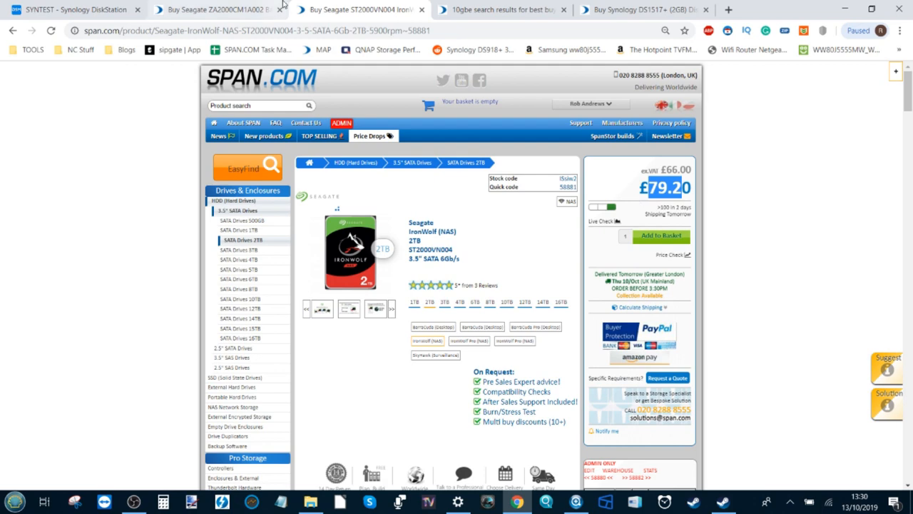
pyautogui.moveTo(383, 273)
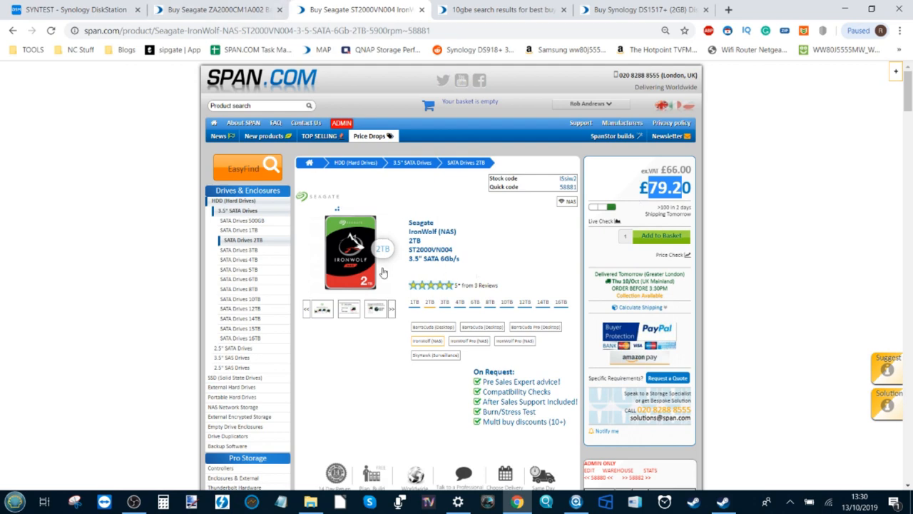
pyautogui.moveTo(426, 216)
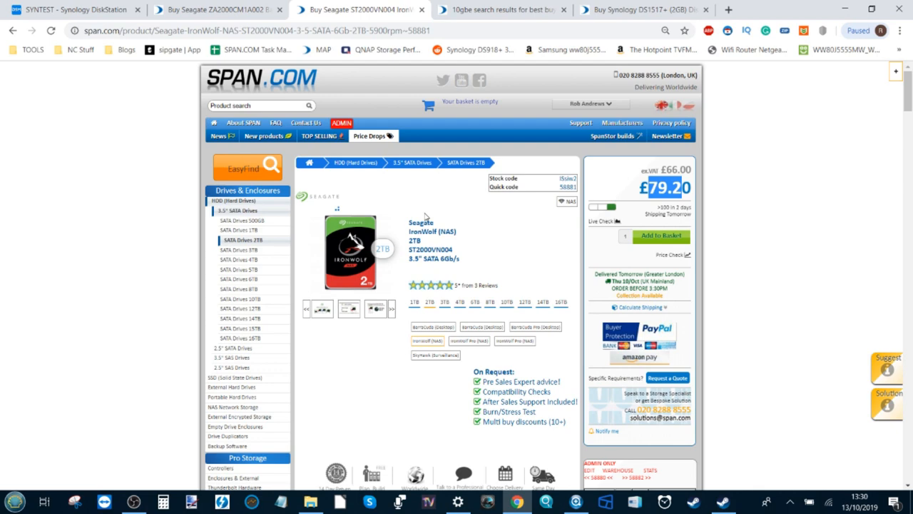
pyautogui.moveTo(412, 220)
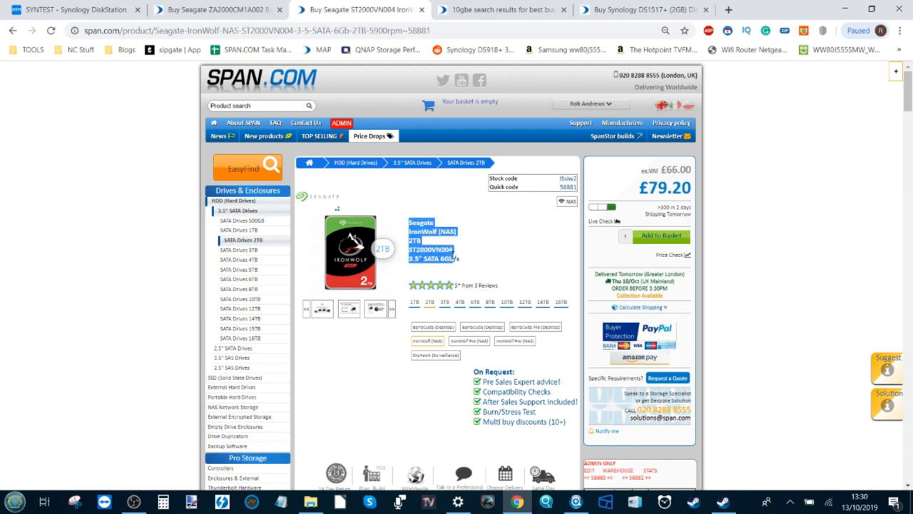
pyautogui.moveTo(455, 259)
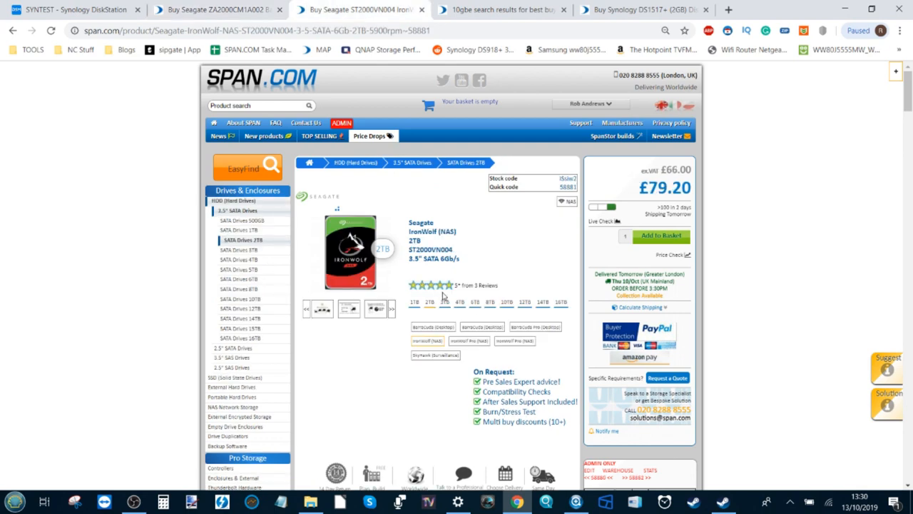
pyautogui.click(415, 301)
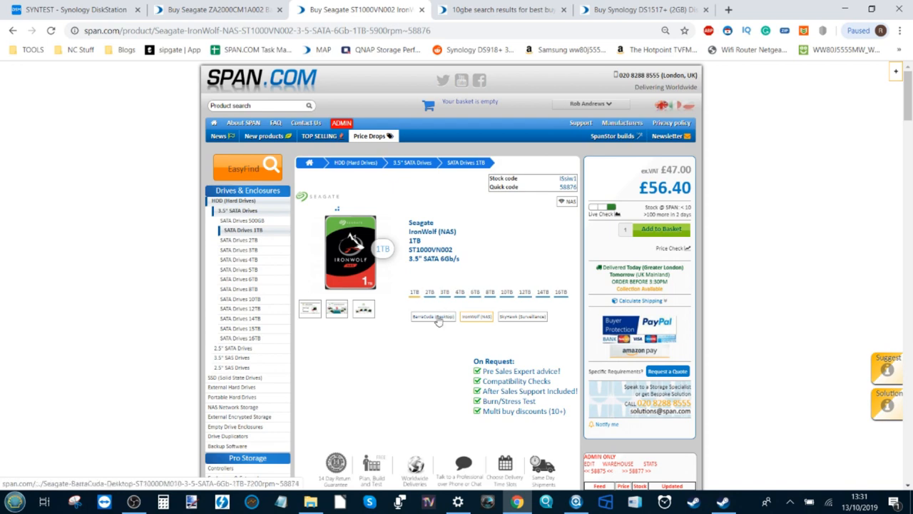
# Switch to the 1TB BarraCuda desktop drive variant and scroll down its listing
pyautogui.click(433, 316)
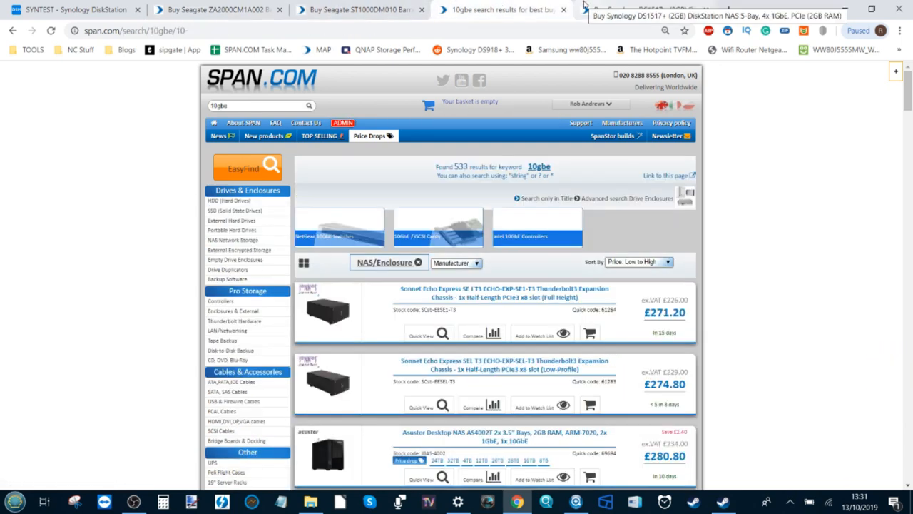
pyautogui.scroll(-3)
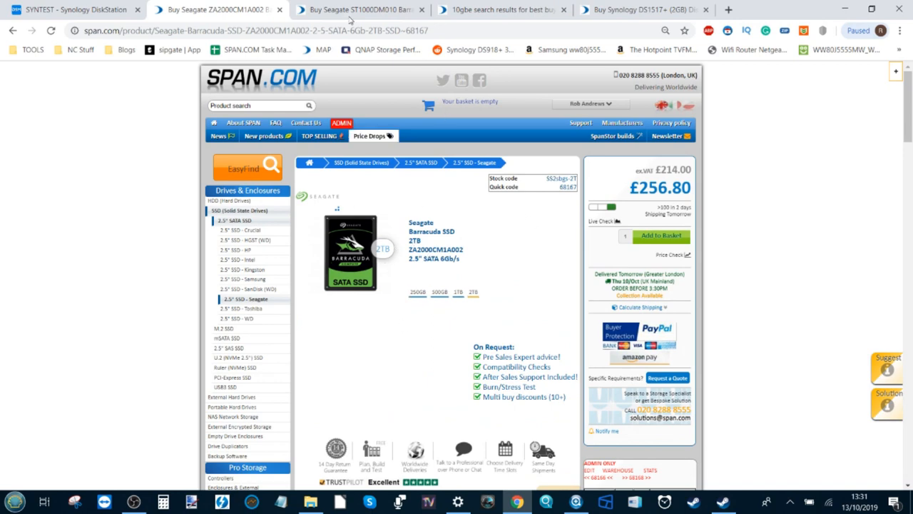
pyautogui.moveTo(411, 225)
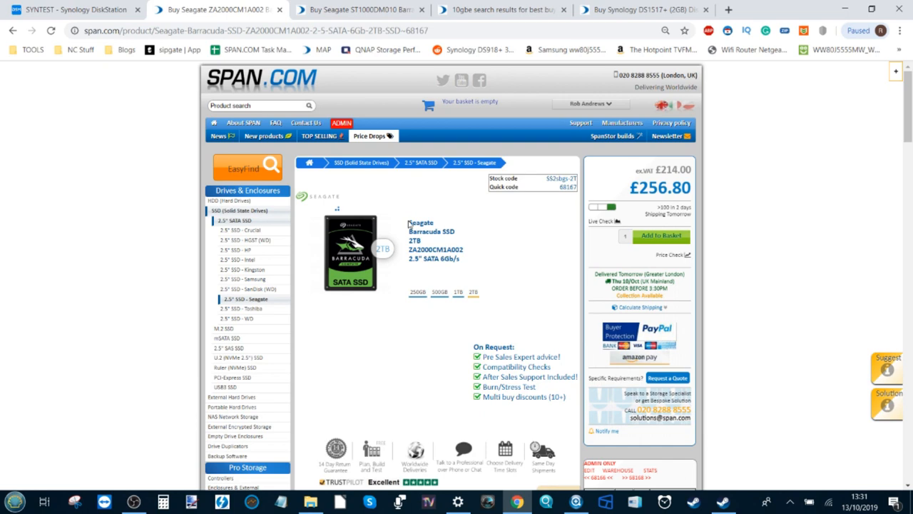
pyautogui.moveTo(329, 282)
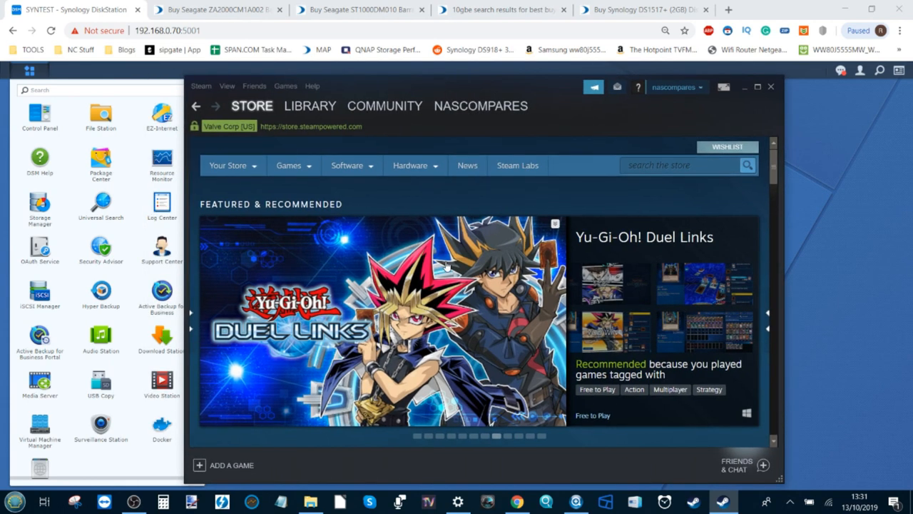
# Search the Steam store for 'reddead', then run a new search for 'fallout 4'
pyautogui.scroll(-3)
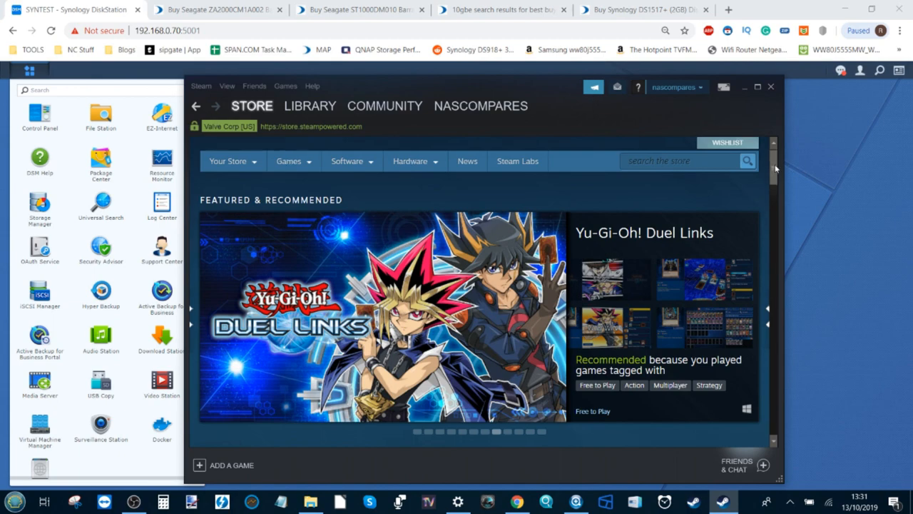
pyautogui.scroll(-3)
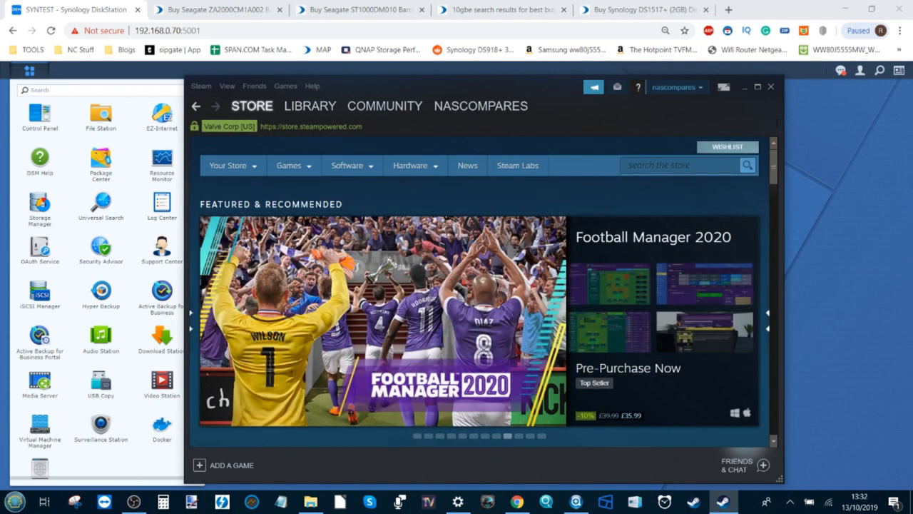
pyautogui.click(685, 165)
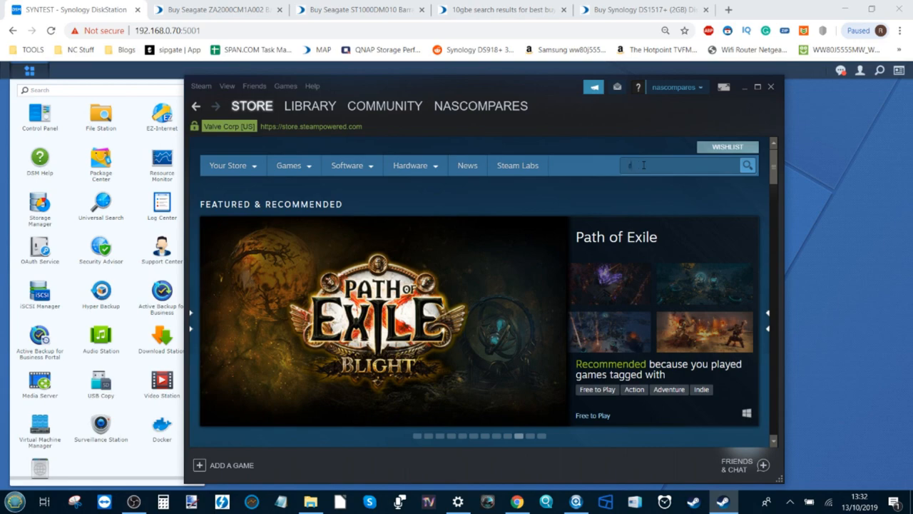
pyautogui.write('reddead redemption')
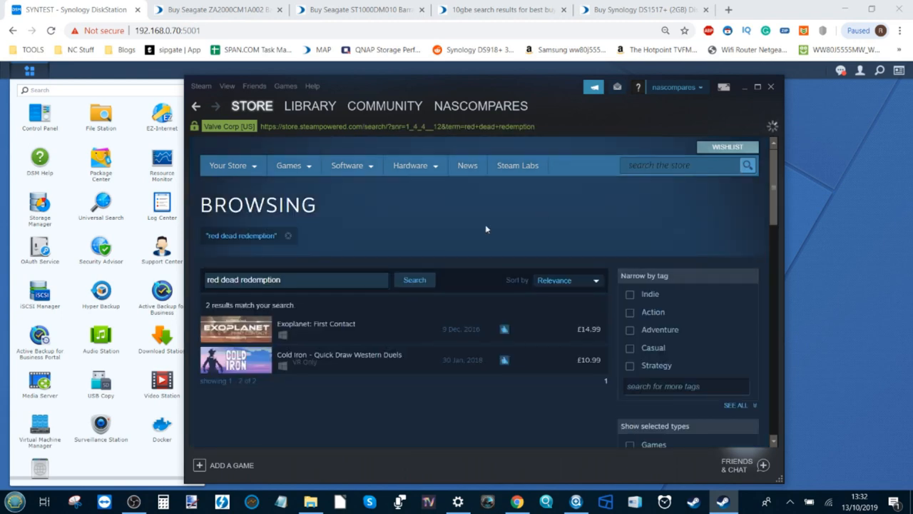
pyautogui.click(682, 165)
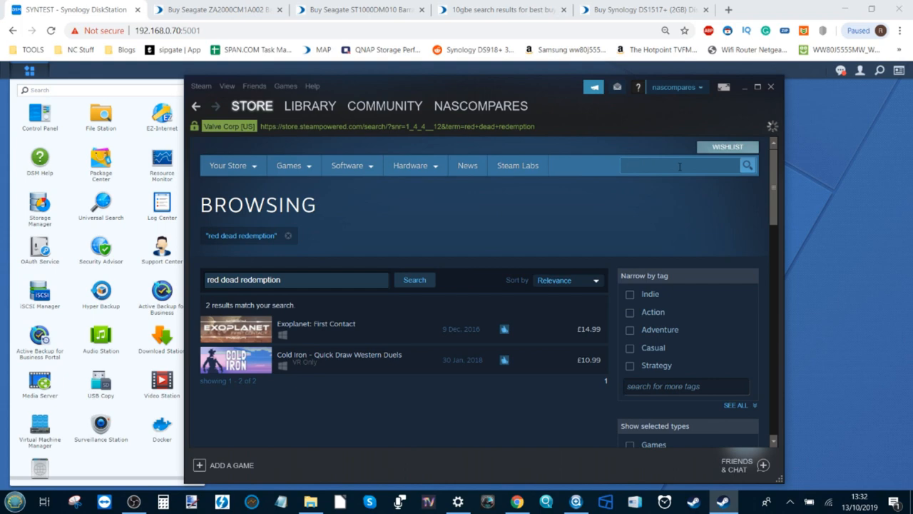
pyautogui.write('fallout 4')
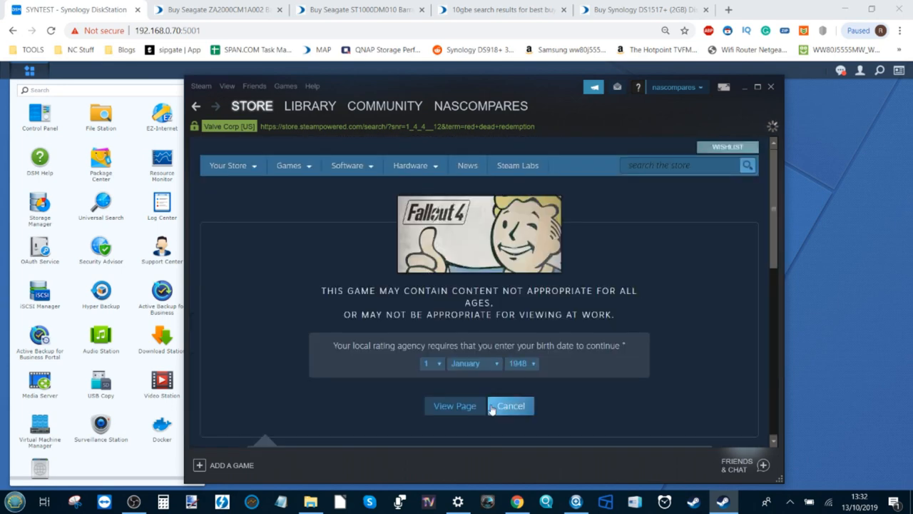
pyautogui.moveTo(509, 335)
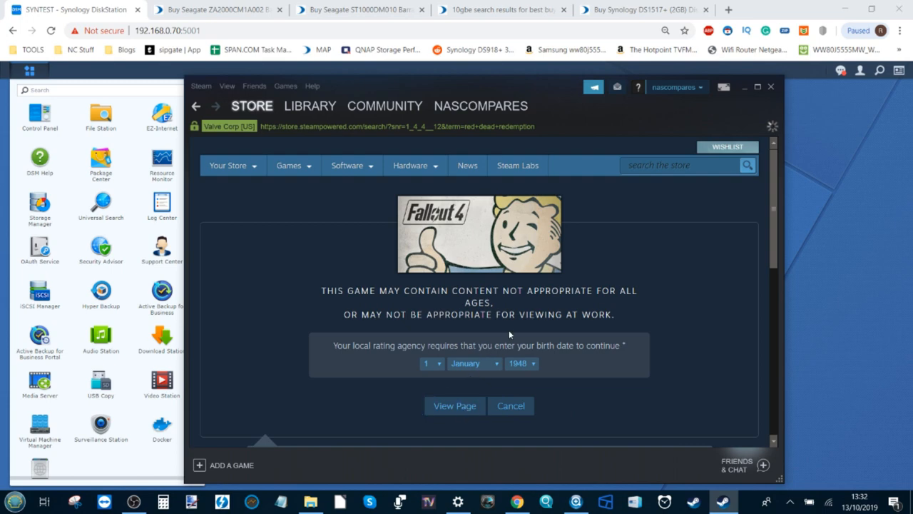
pyautogui.moveTo(521, 370)
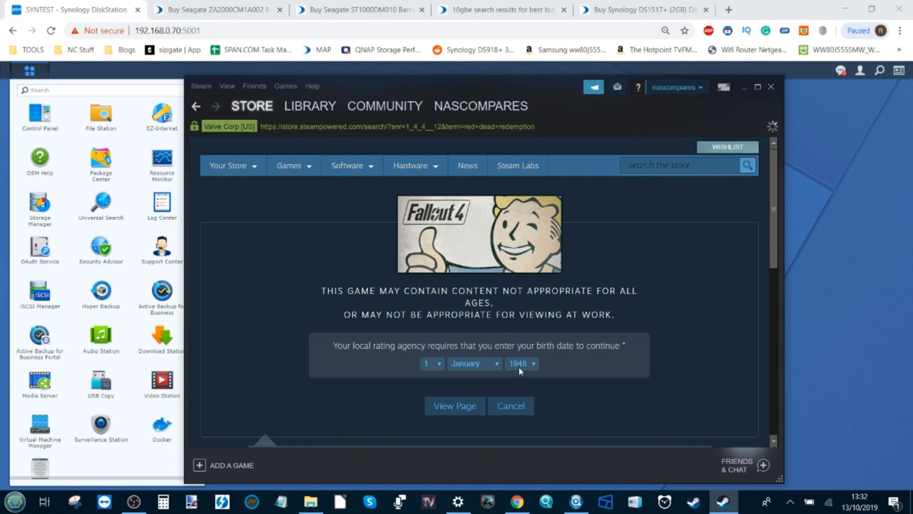
pyautogui.click(455, 406)
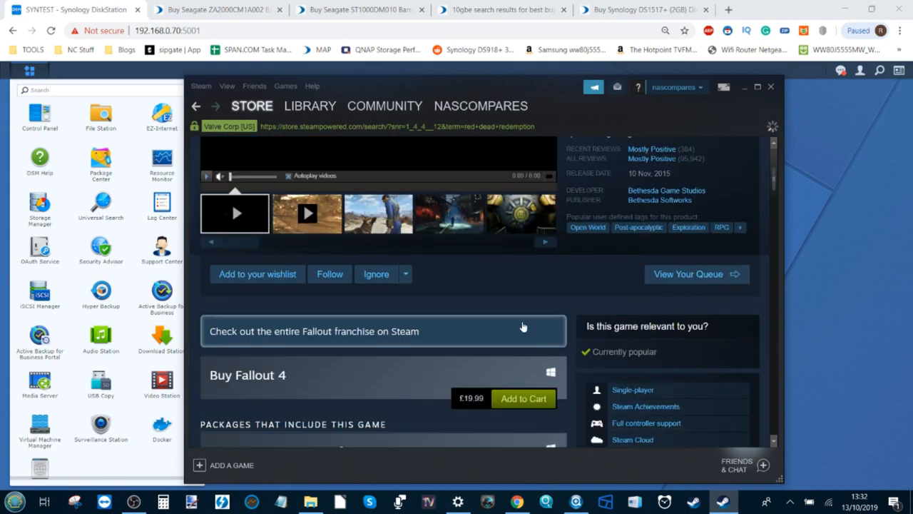
pyautogui.scroll(-3)
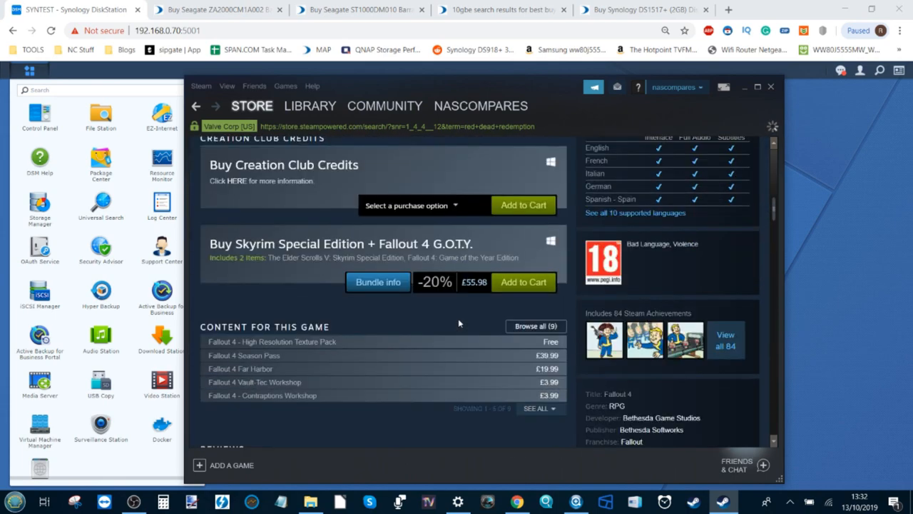
pyautogui.scroll(-3)
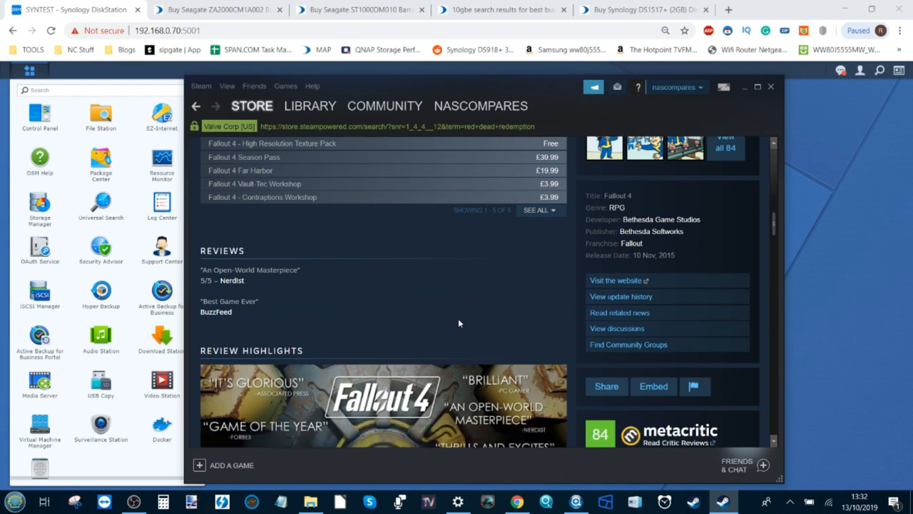
pyautogui.scroll(-3)
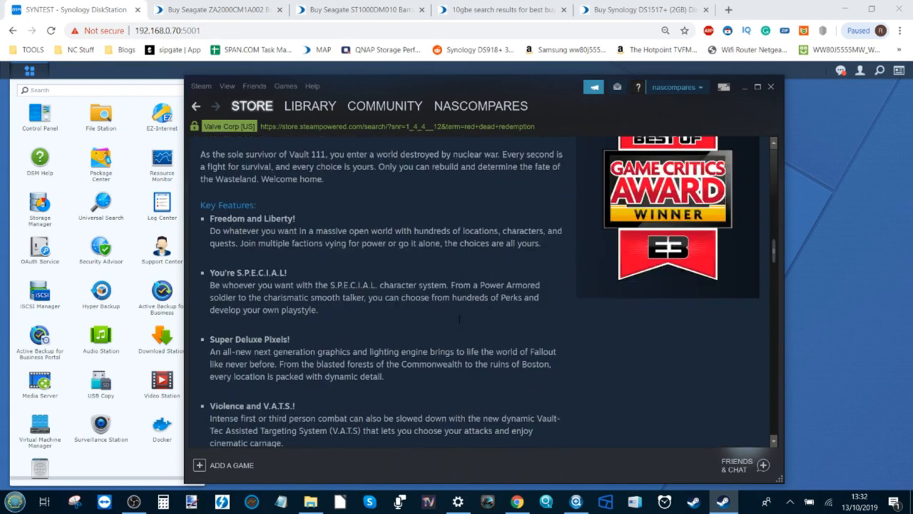
pyautogui.scroll(-3)
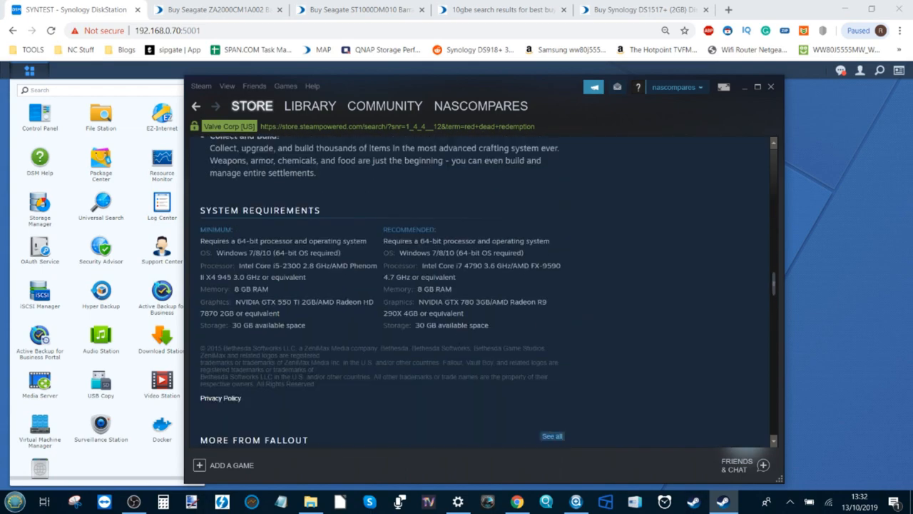
pyautogui.doubleClick(237, 325)
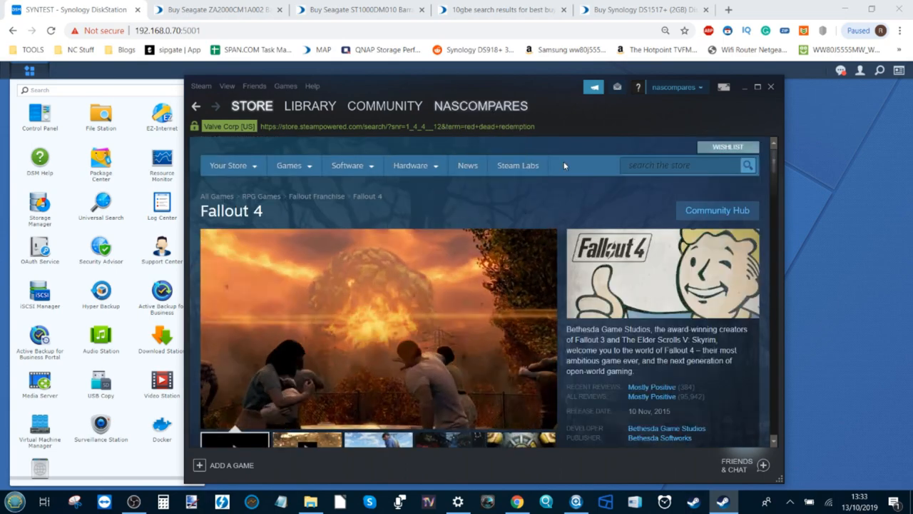
# Visit the SPAN.com tab, browse the game categories, then return to the DiskStation tab
pyautogui.click(218, 9)
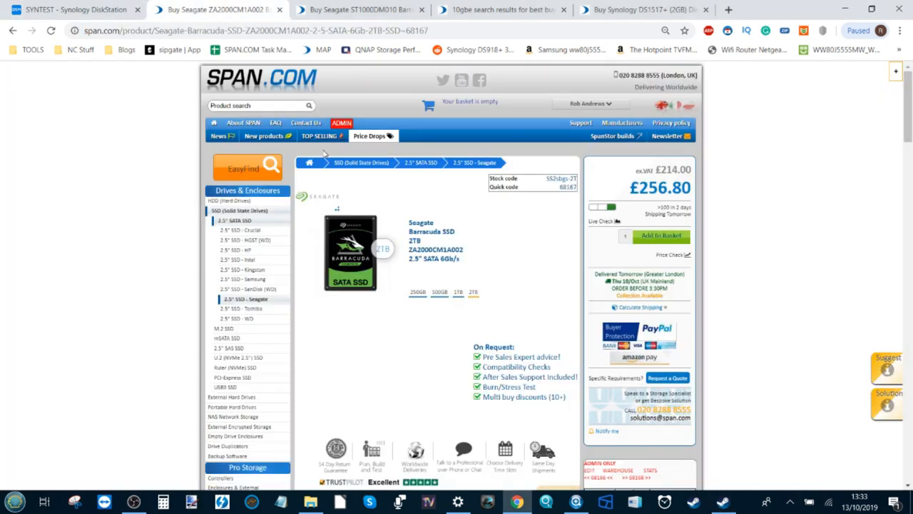
pyautogui.moveTo(407, 234)
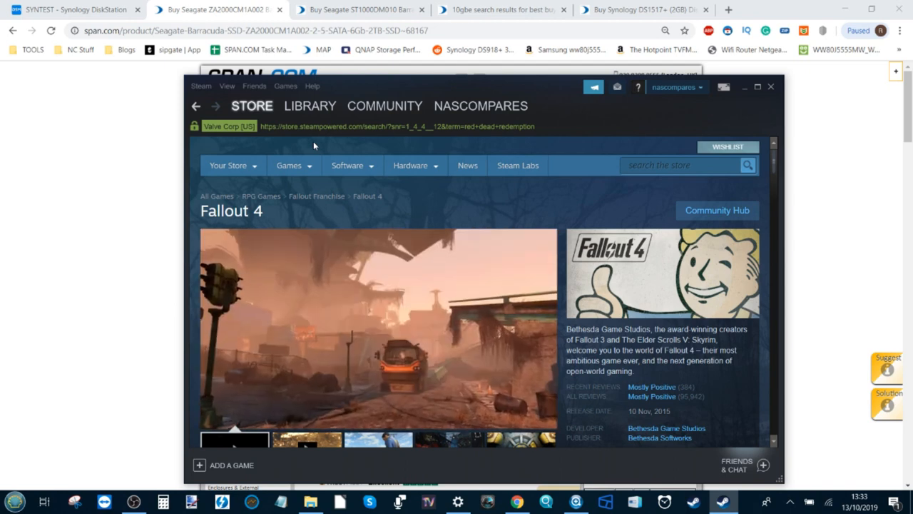
pyautogui.click(385, 106)
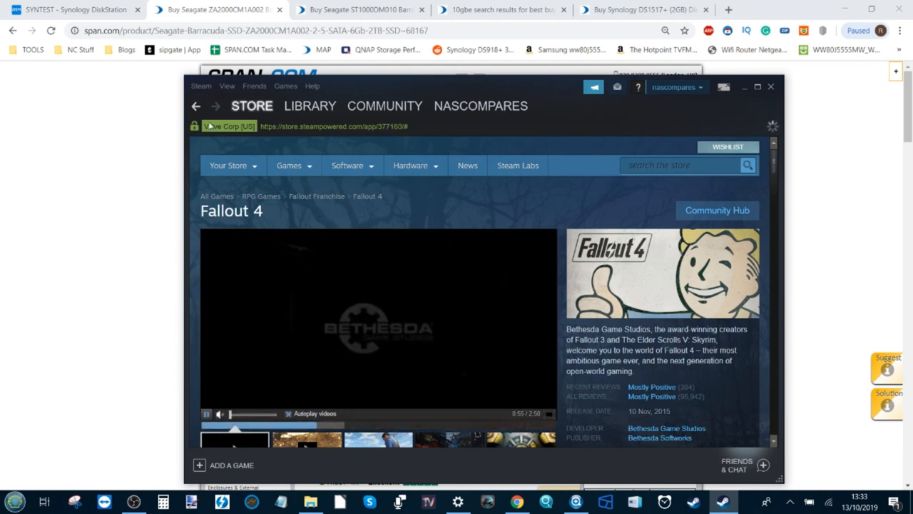
pyautogui.click(289, 165)
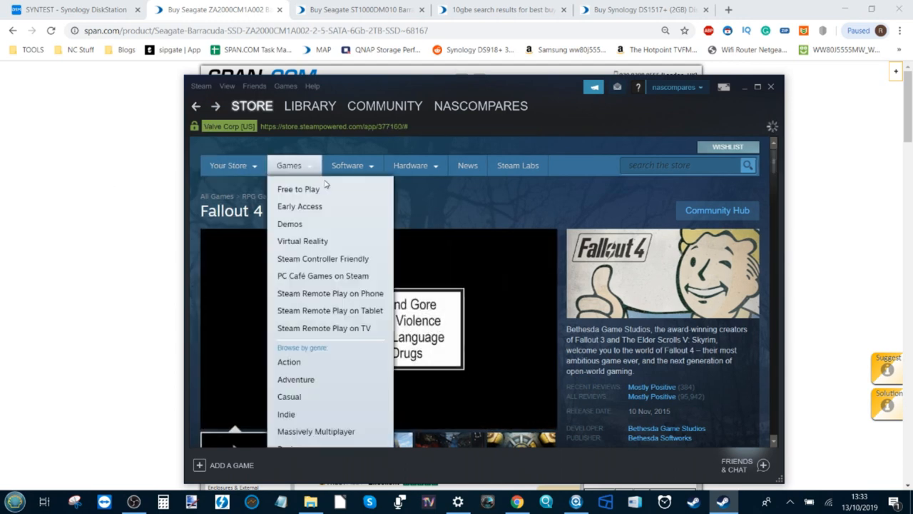
pyautogui.click(289, 165)
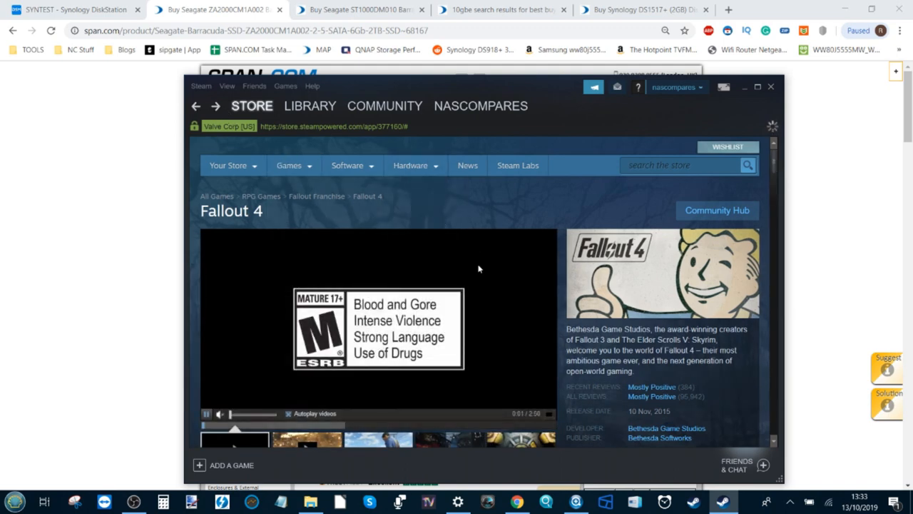
pyautogui.click(75, 9)
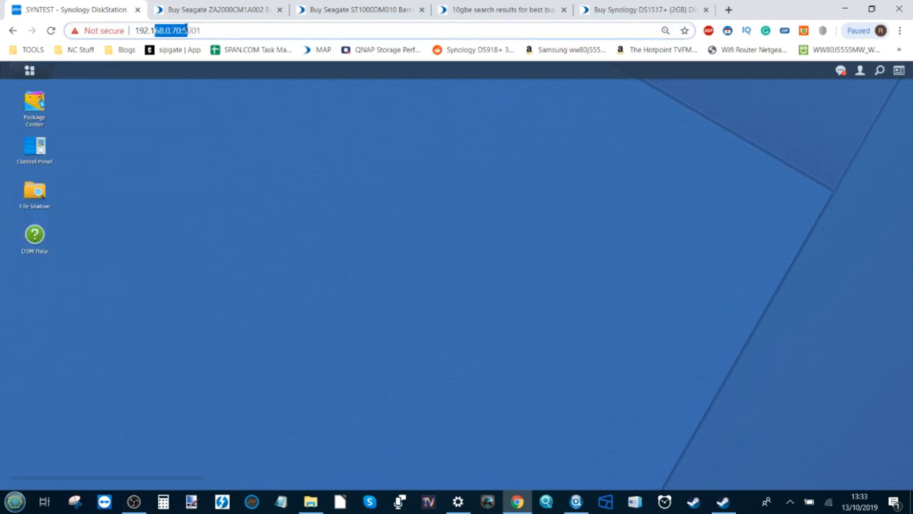
pyautogui.click(575, 502)
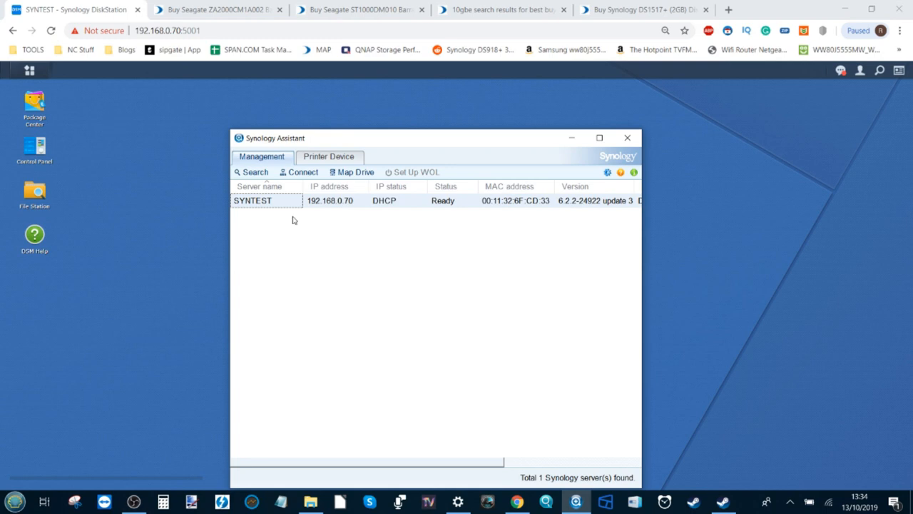
pyautogui.moveTo(571, 138)
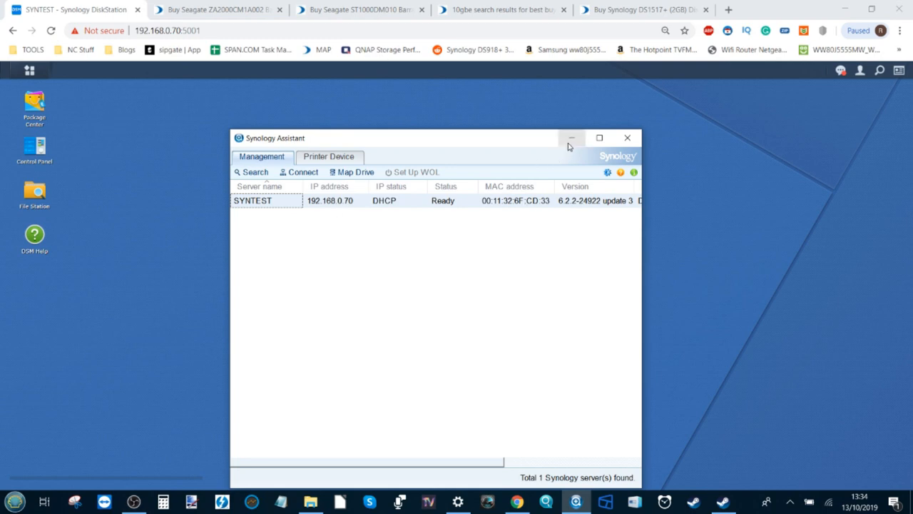
pyautogui.click(571, 138)
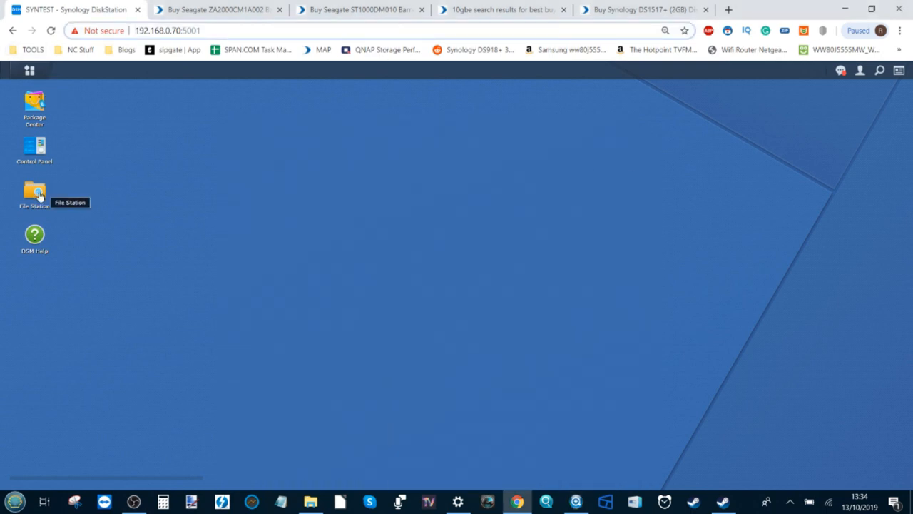
# Open File Station and choose Create New Shared Folder from the Create menu
pyautogui.doubleClick(34, 193)
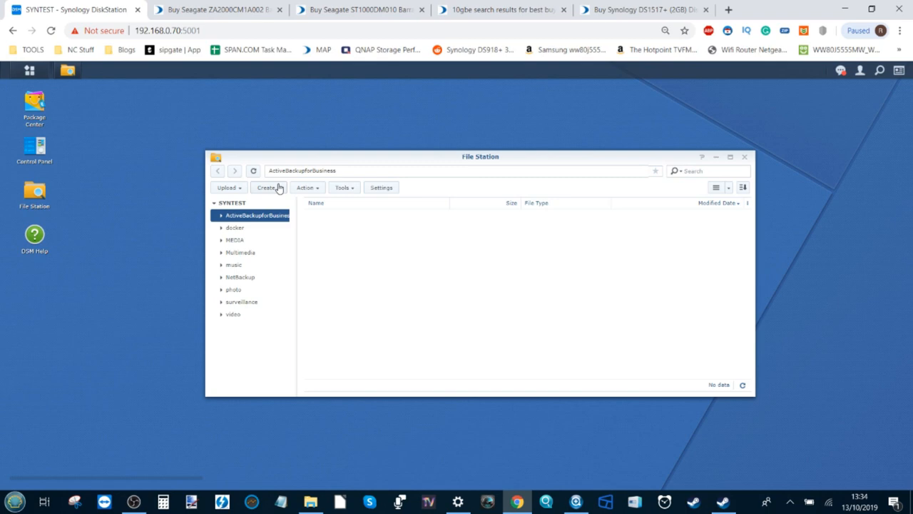
pyautogui.moveTo(458, 174)
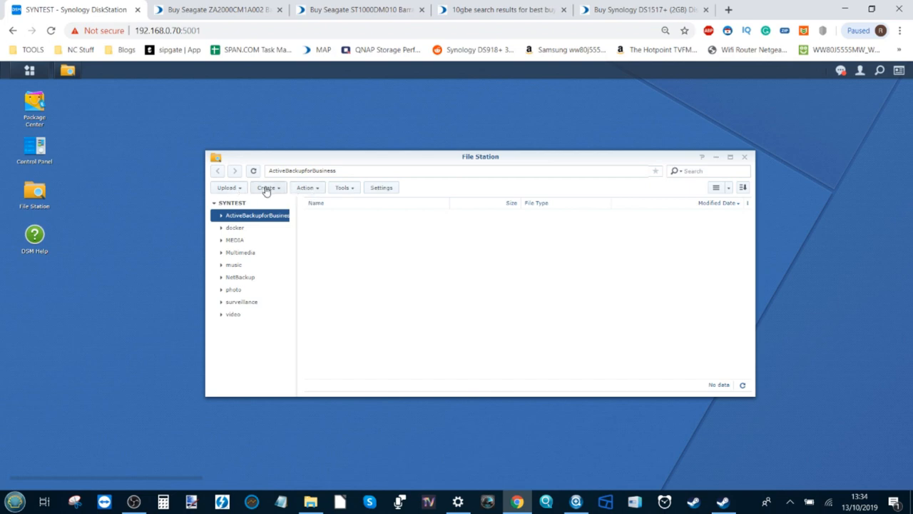
pyautogui.click(268, 187)
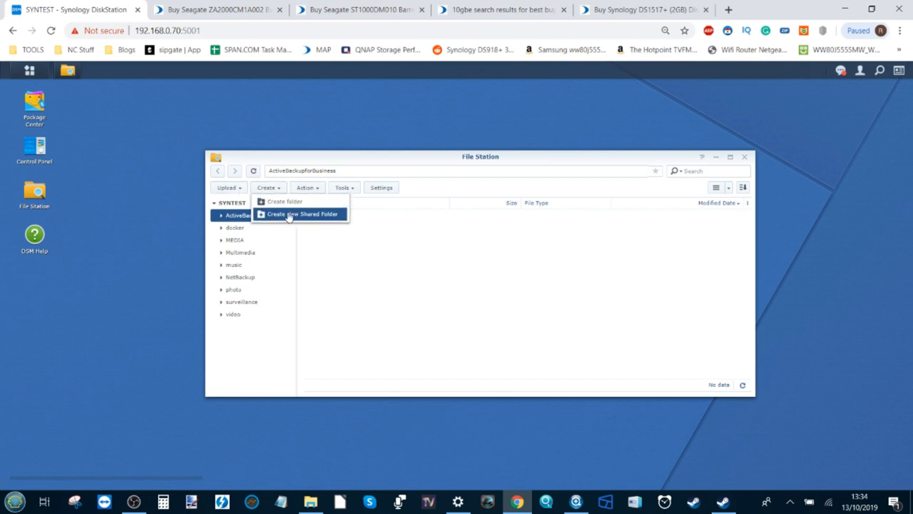
pyautogui.click(303, 214)
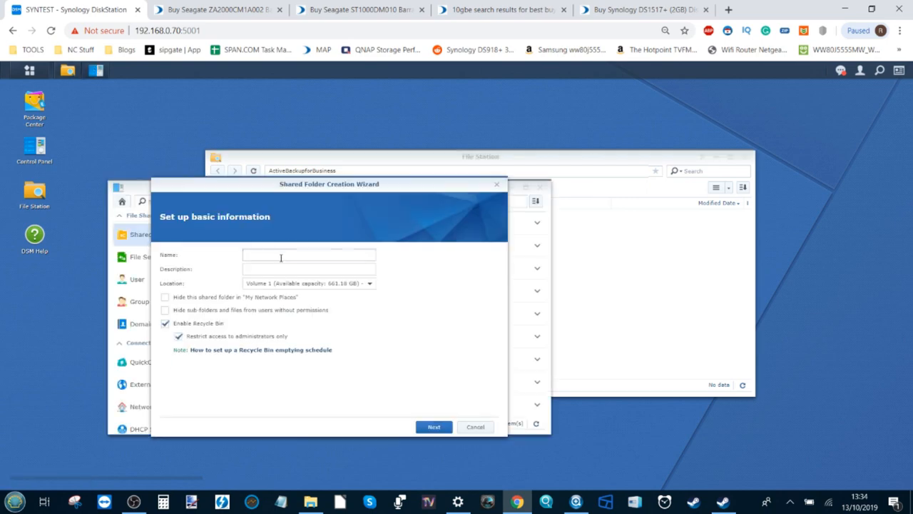
# Name the shared folder STEAM and apply it with default encryption and advanced settings
pyautogui.write('STRA')
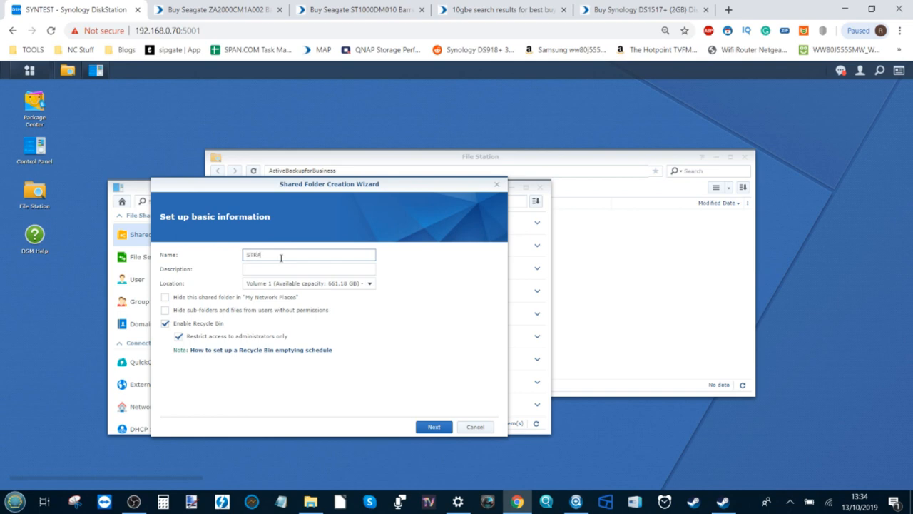
pyautogui.write('STEAM')
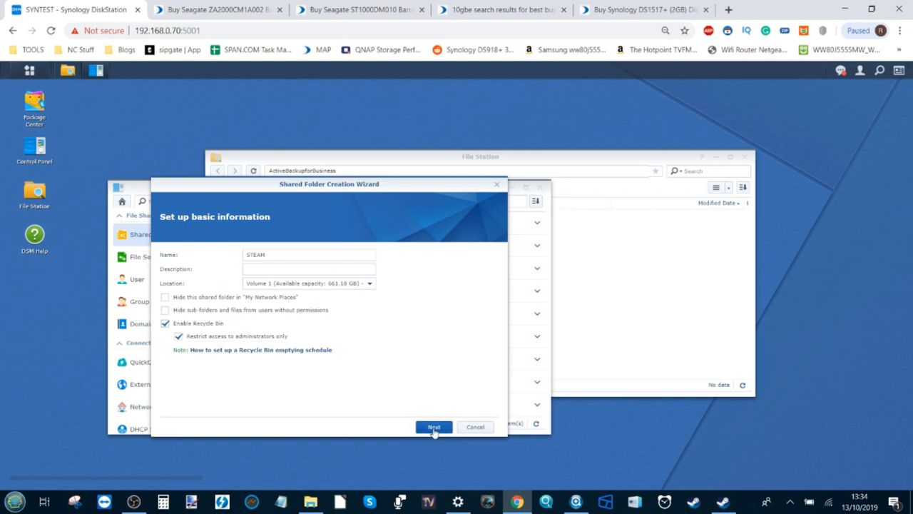
pyautogui.click(433, 426)
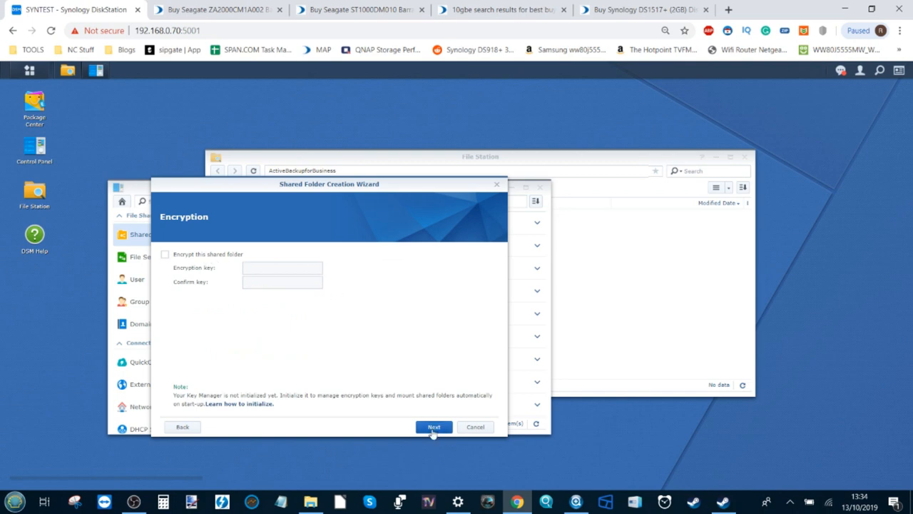
pyautogui.click(434, 426)
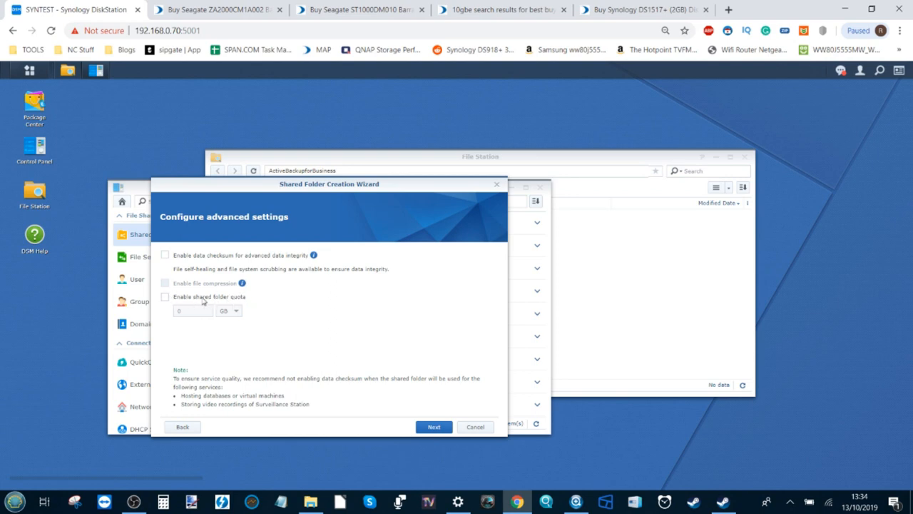
pyautogui.click(433, 426)
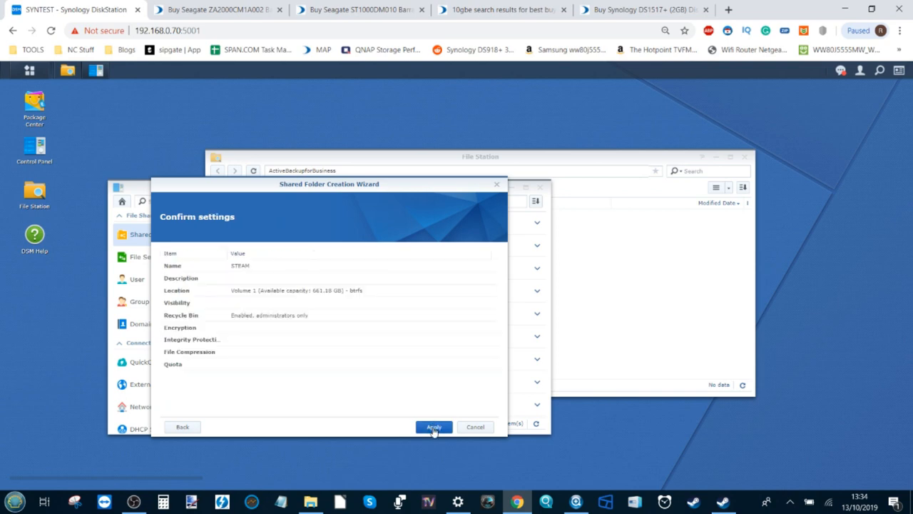
pyautogui.click(434, 427)
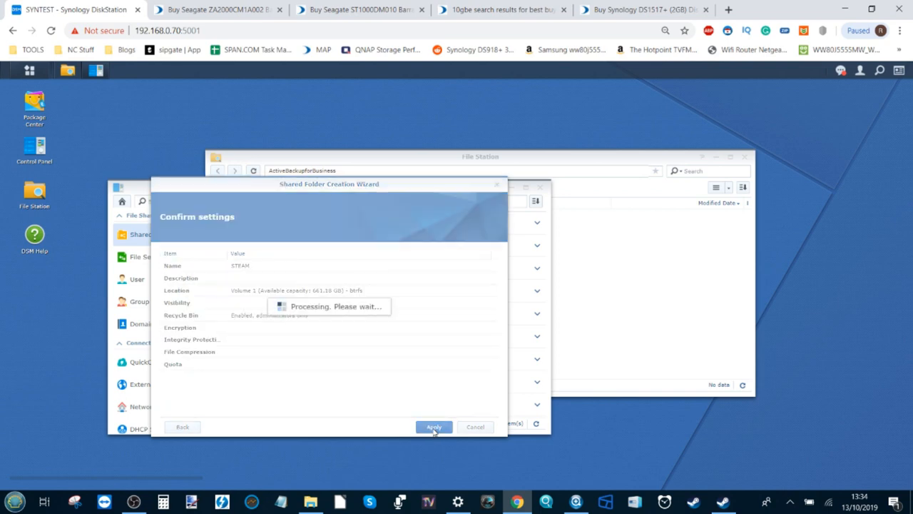
# Grant admin and guest Read/Write on STEAM, save with OK, and close the settings
pyautogui.click(433, 426)
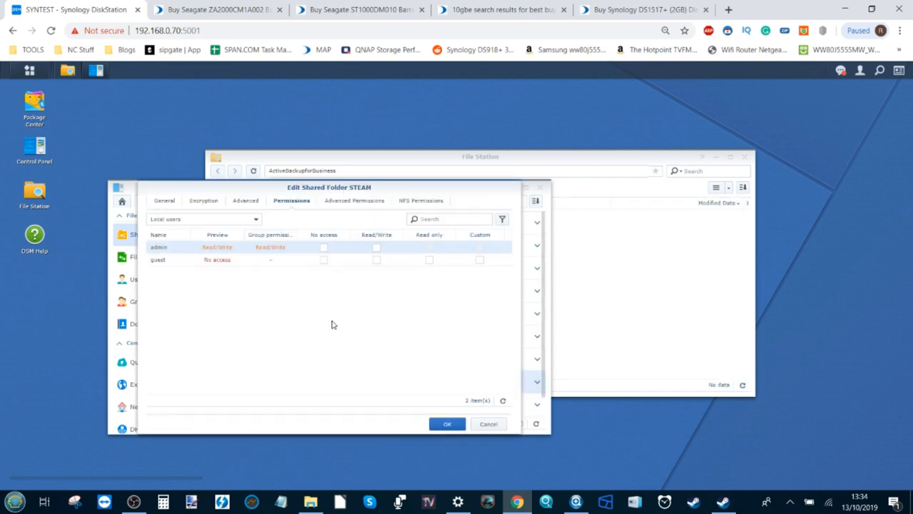
pyautogui.click(377, 247)
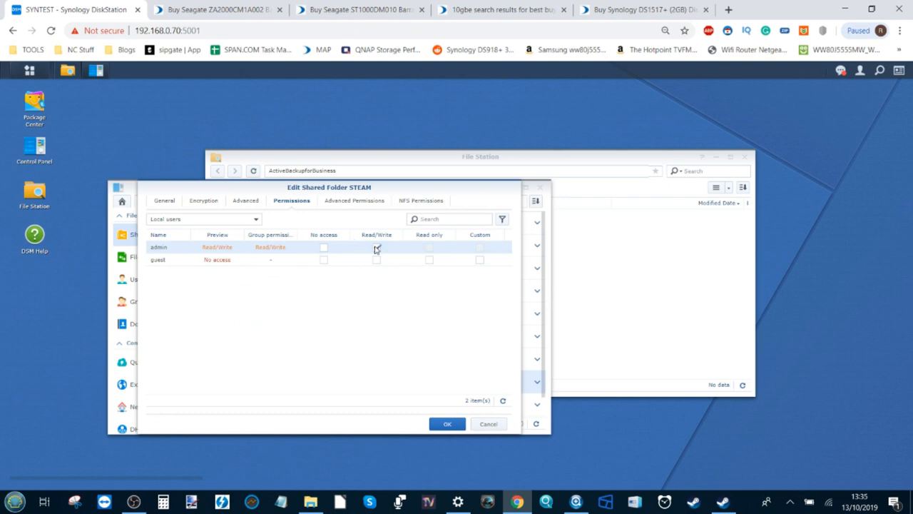
pyautogui.click(377, 259)
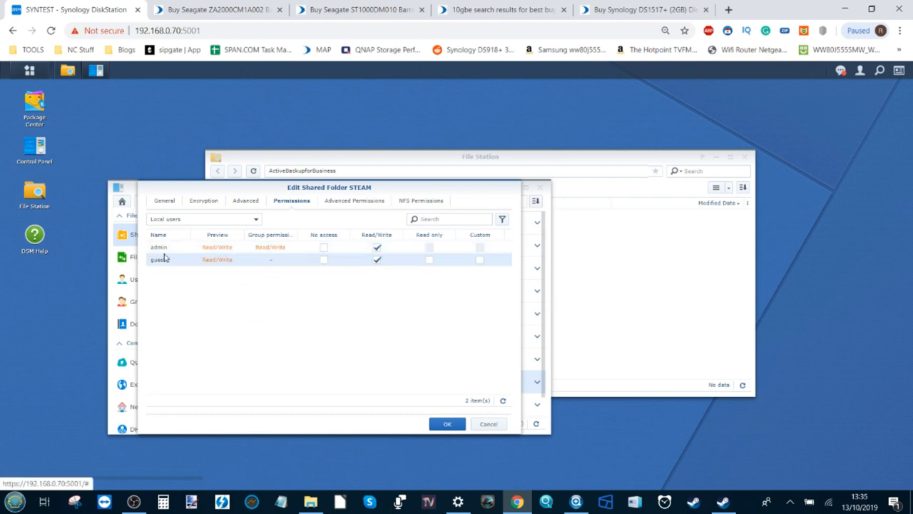
pyautogui.moveTo(158, 247)
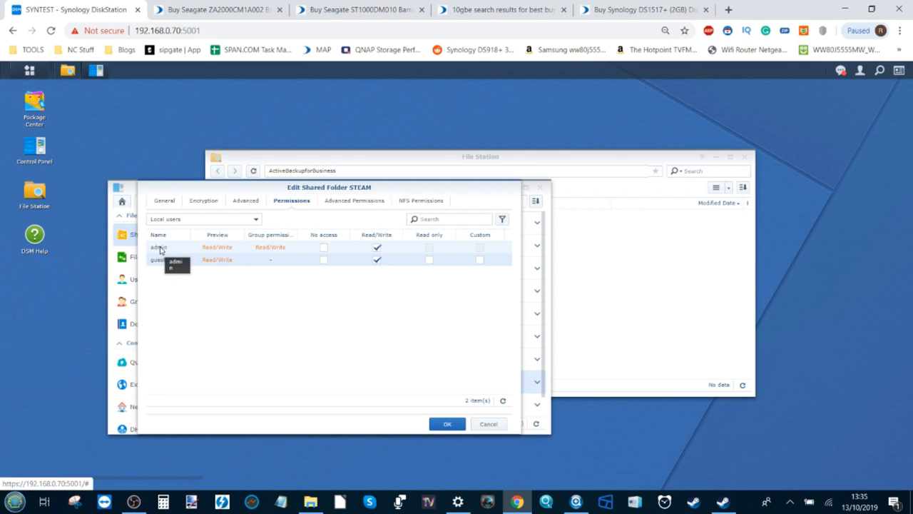
pyautogui.moveTo(412, 243)
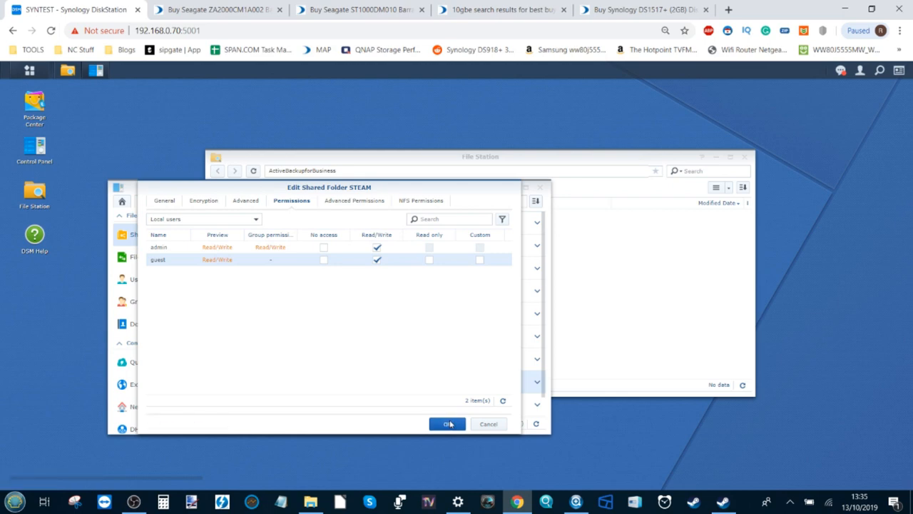
pyautogui.click(446, 423)
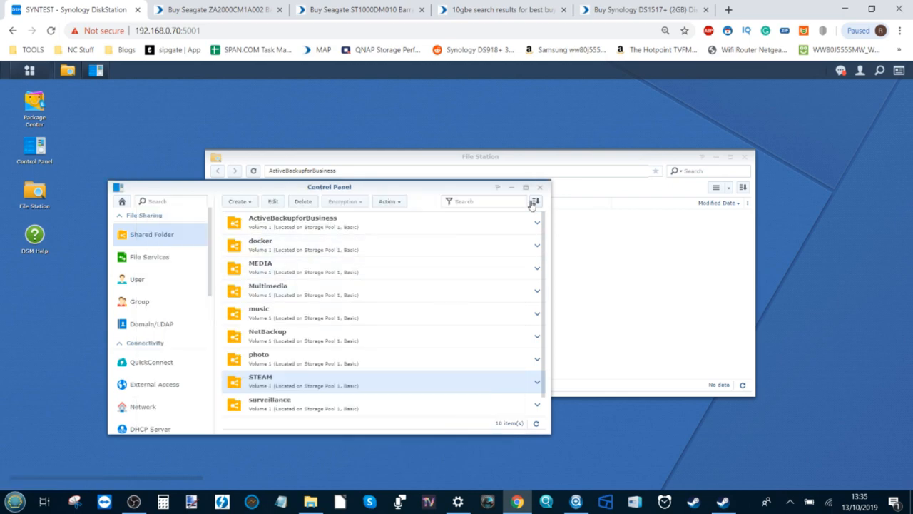
pyautogui.click(488, 501)
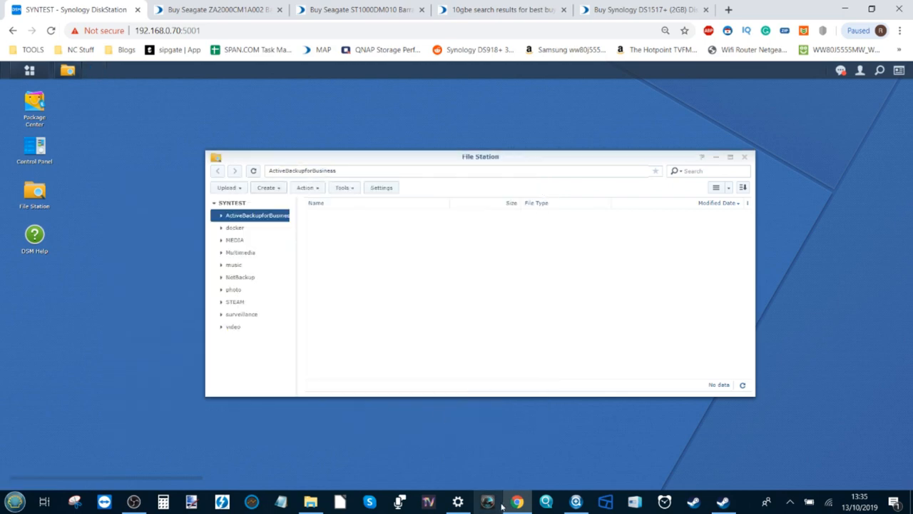
# Start Map Drive on SYNTEST, log in as ADMIN, and select the STEAM share
pyautogui.click(576, 502)
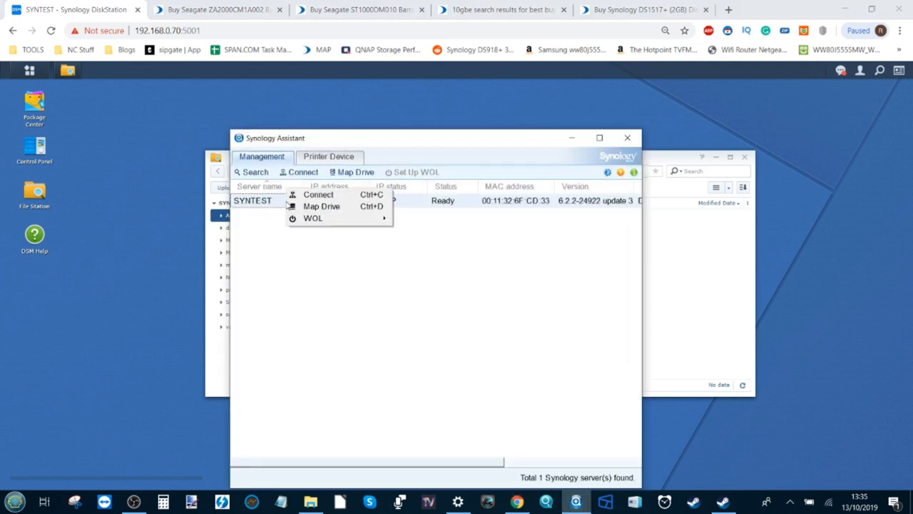
pyautogui.click(322, 206)
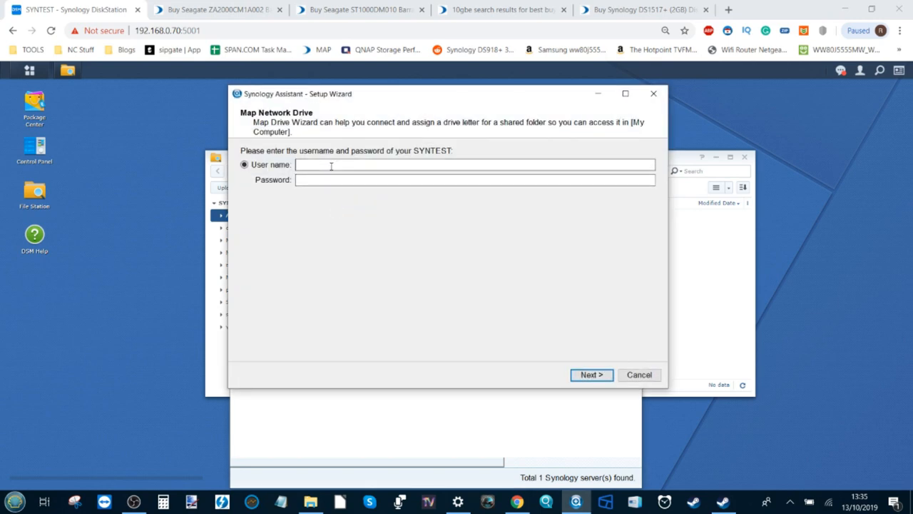
pyautogui.write('ADMIN')
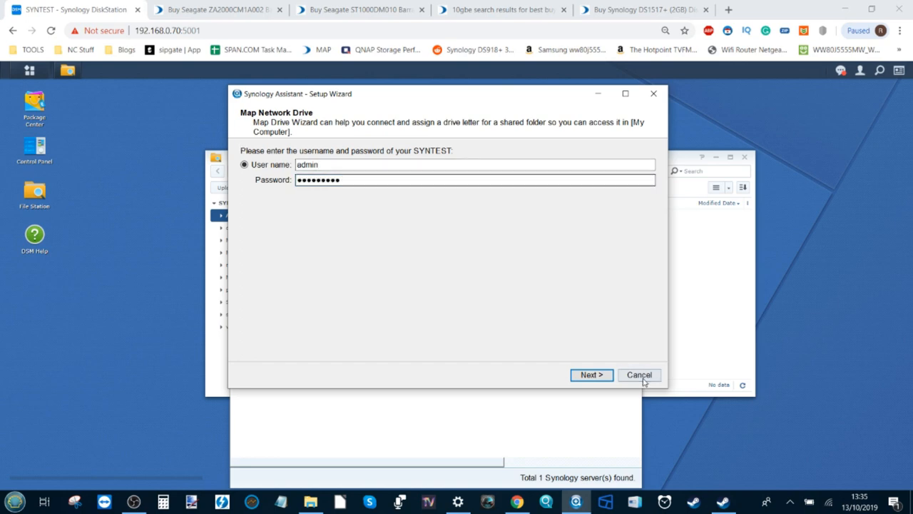
pyautogui.click(591, 374)
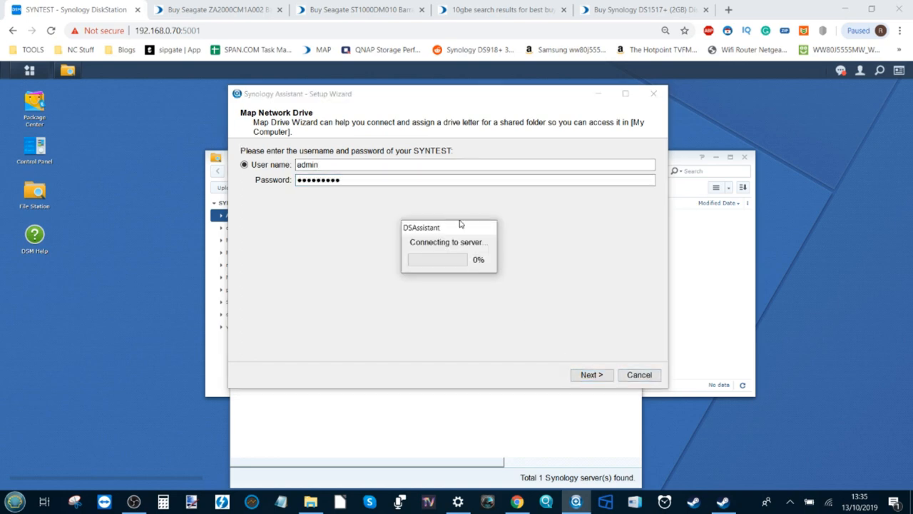
pyautogui.click(591, 375)
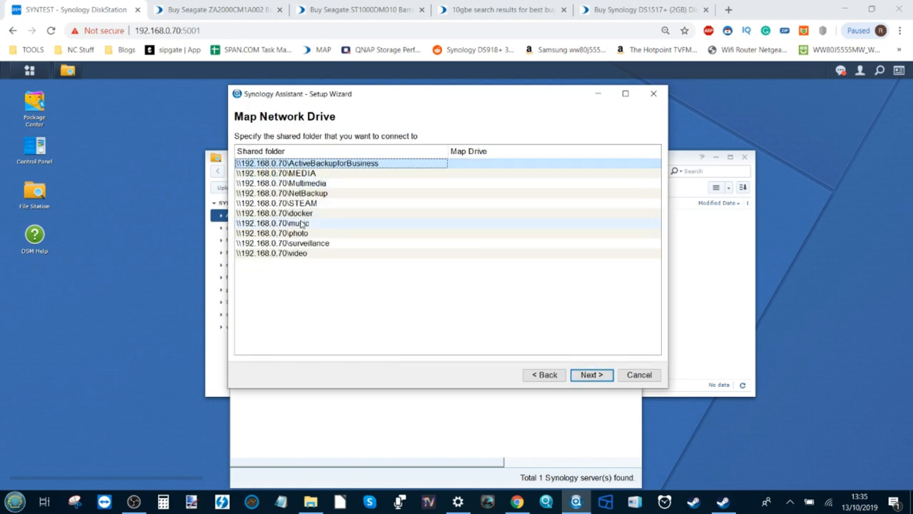
pyautogui.click(300, 202)
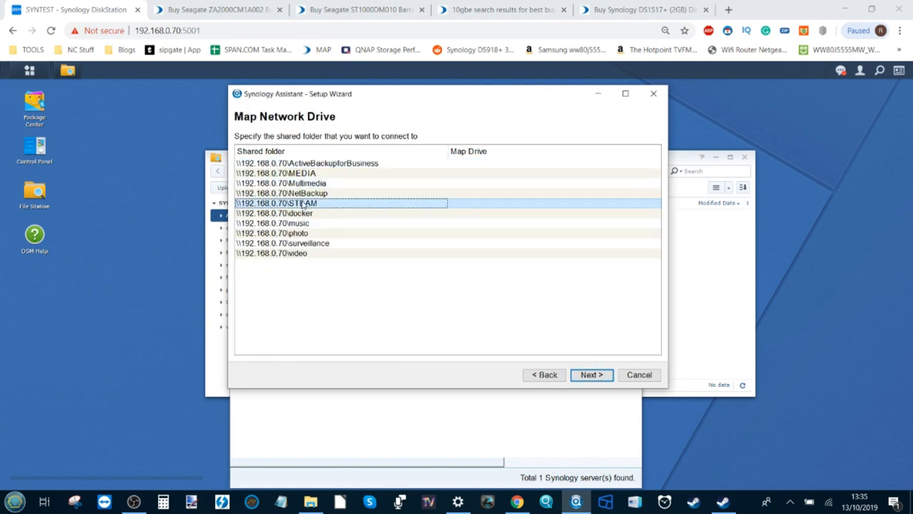
pyautogui.click(592, 374)
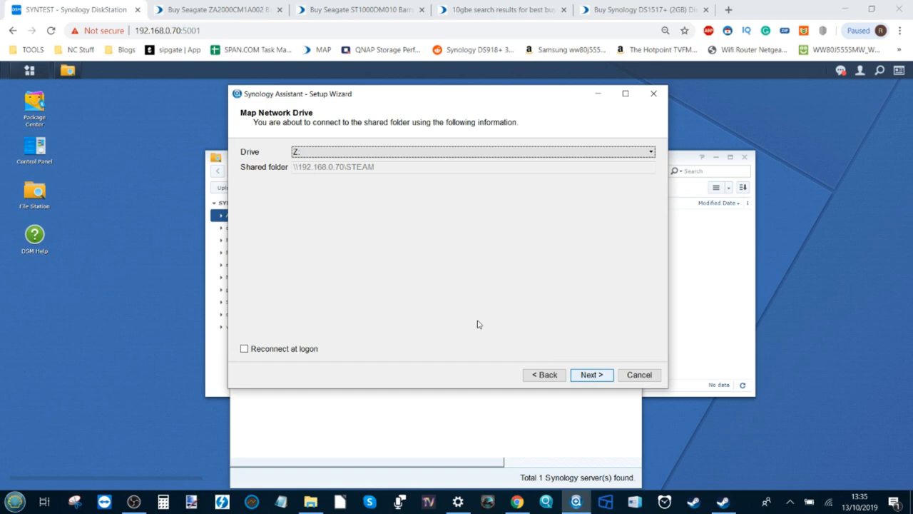
# Assign drive O: with reconnect at logon, enter admin credentials, and tick open-mapped-drive
pyautogui.click(648, 151)
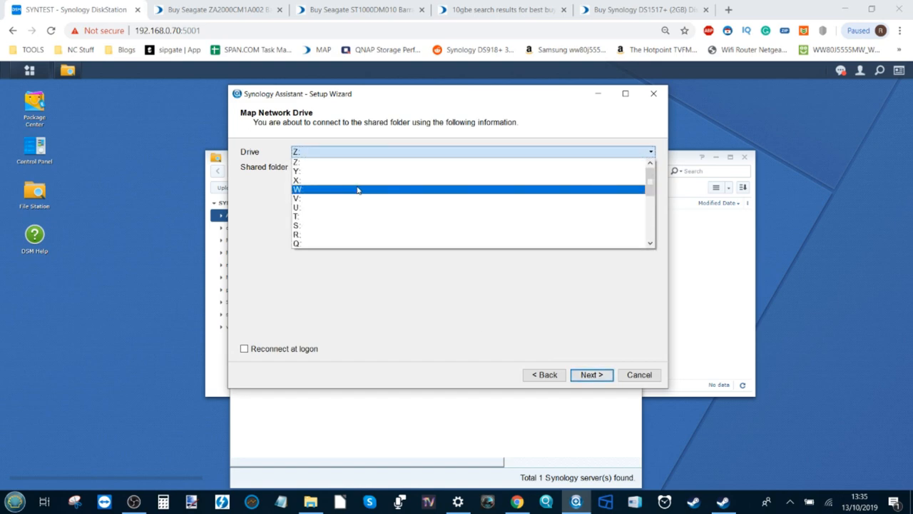
pyautogui.scroll(-3)
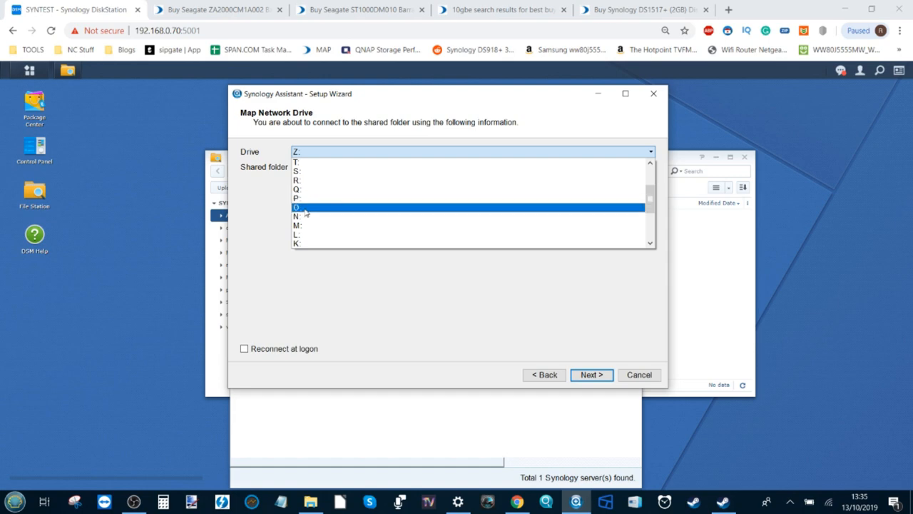
pyautogui.click(296, 207)
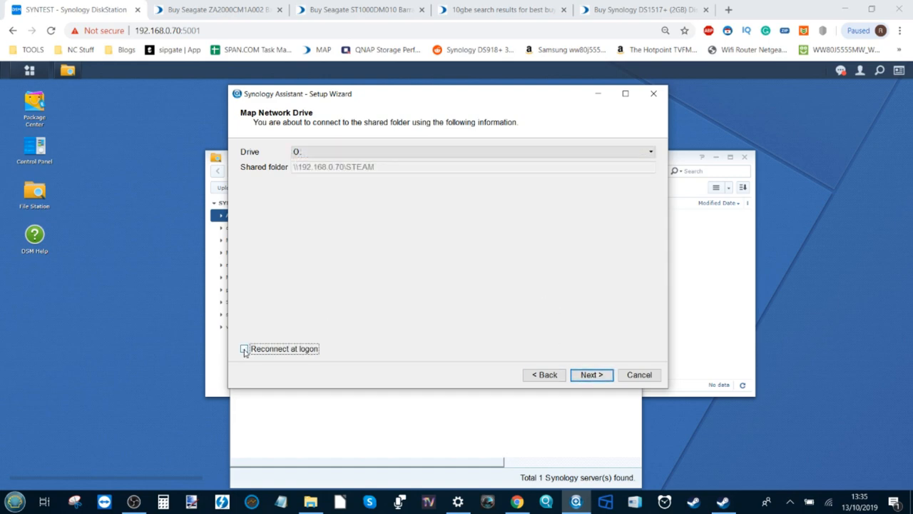
pyautogui.click(244, 348)
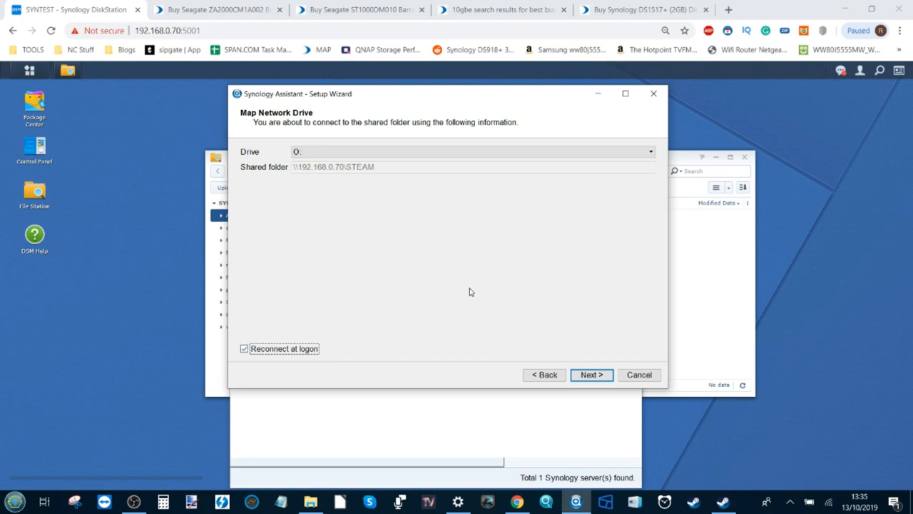
pyautogui.click(590, 375)
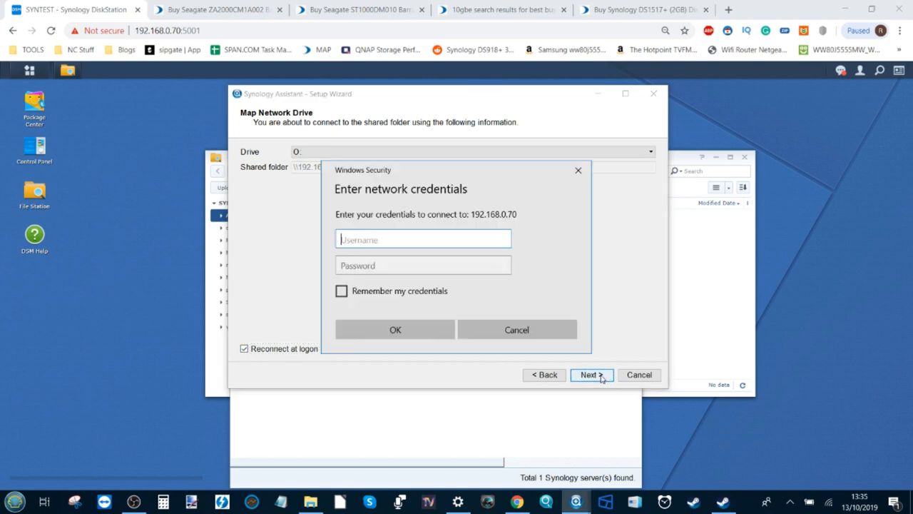
pyautogui.write('admin')
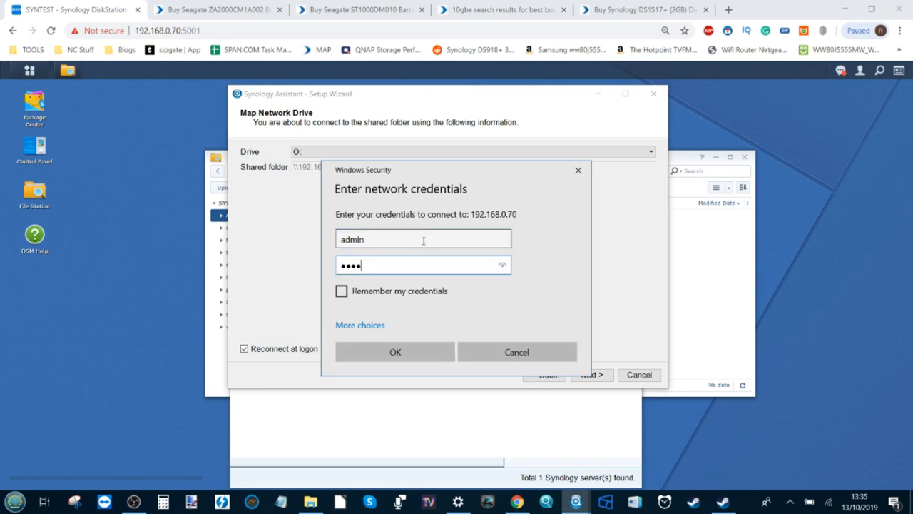
pyautogui.write('password')
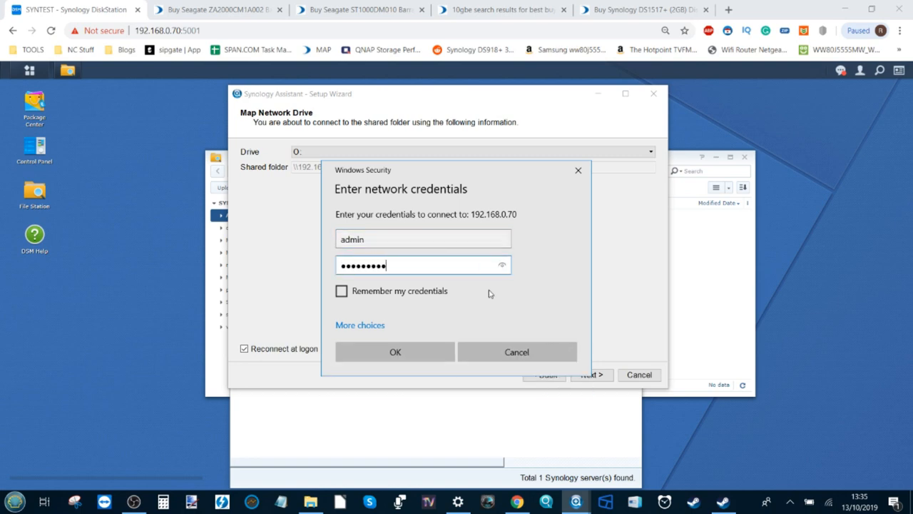
pyautogui.click(394, 351)
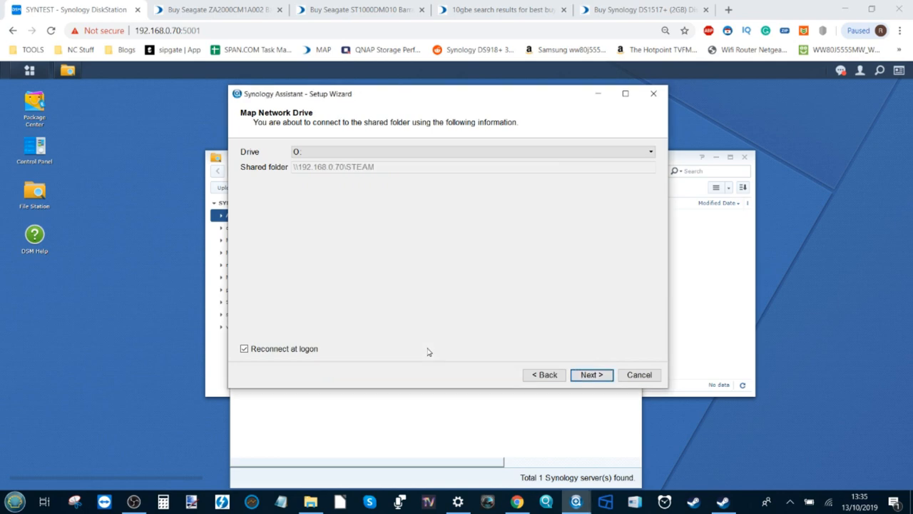
pyautogui.click(591, 375)
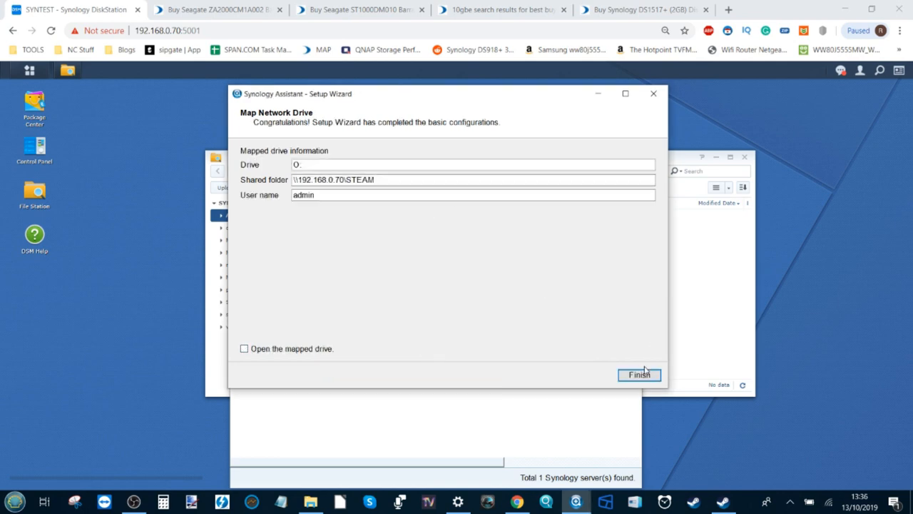
pyautogui.click(244, 348)
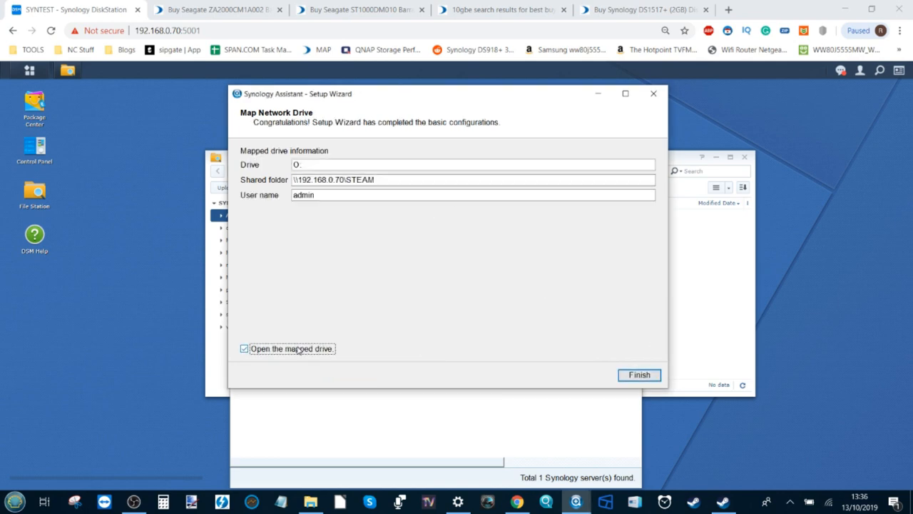
# Finish the mapping wizard and bring up disconnect options for the old STEAM (G:) drive
pyautogui.click(638, 374)
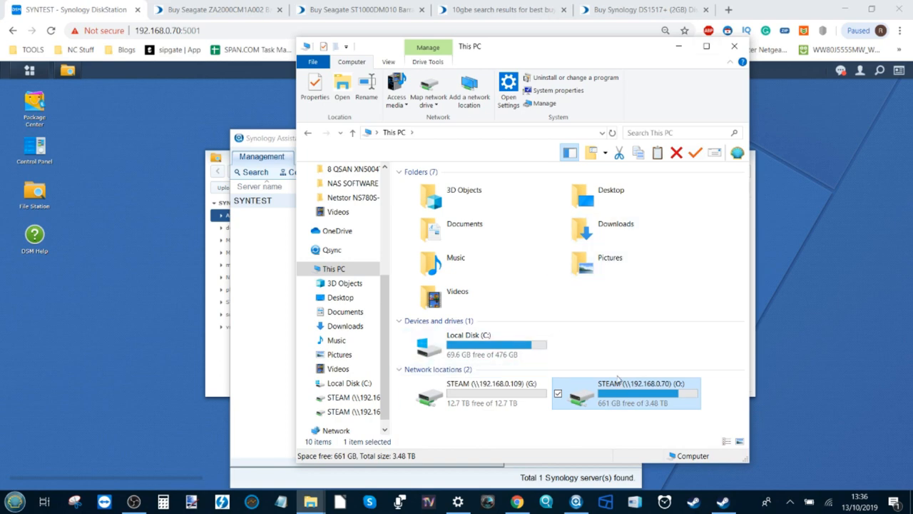
pyautogui.rightClick(495, 395)
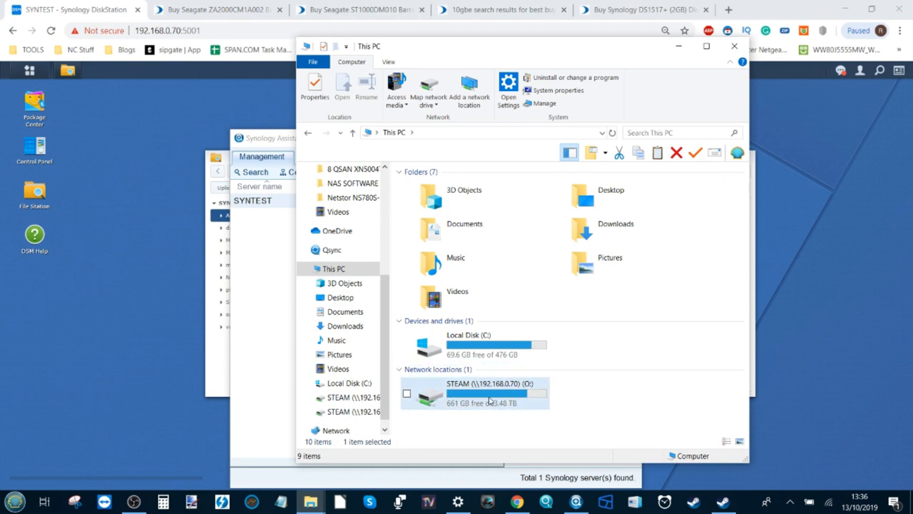
pyautogui.moveTo(471, 396)
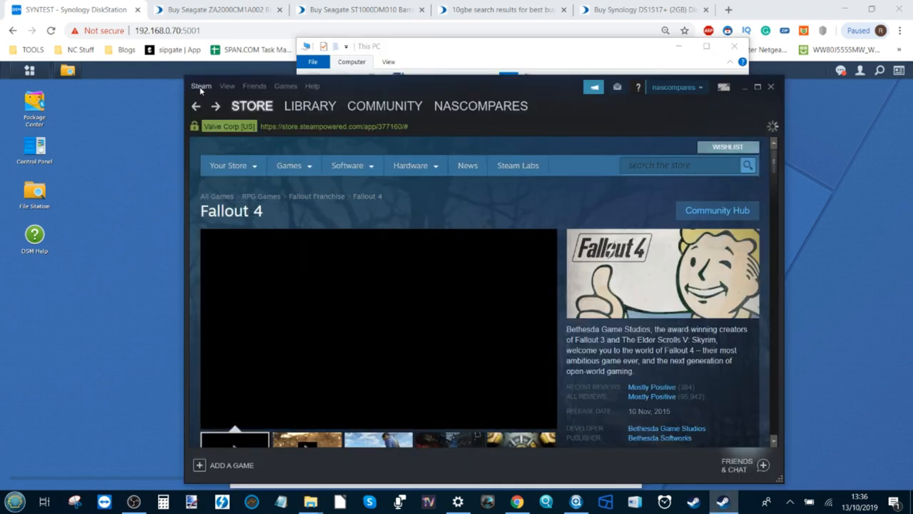
# Open Steam Settings and its Steam Library Folders list
pyautogui.click(201, 86)
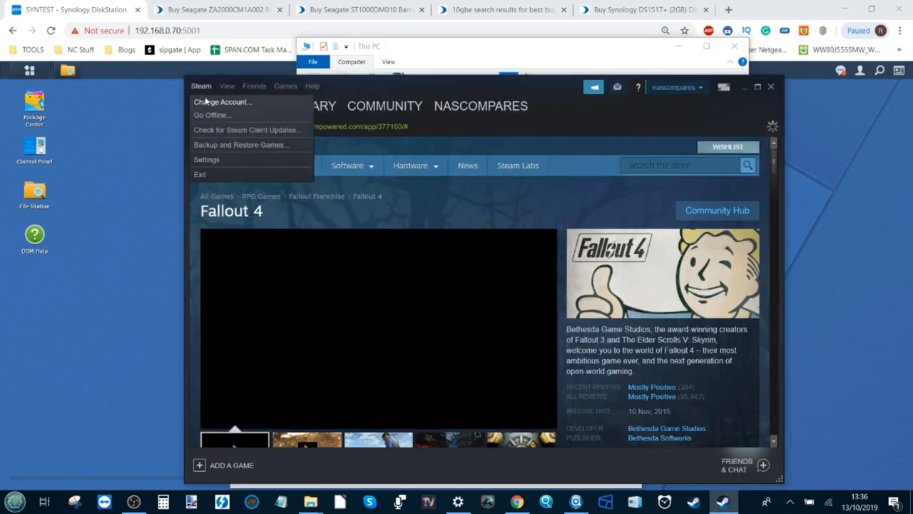
pyautogui.click(206, 159)
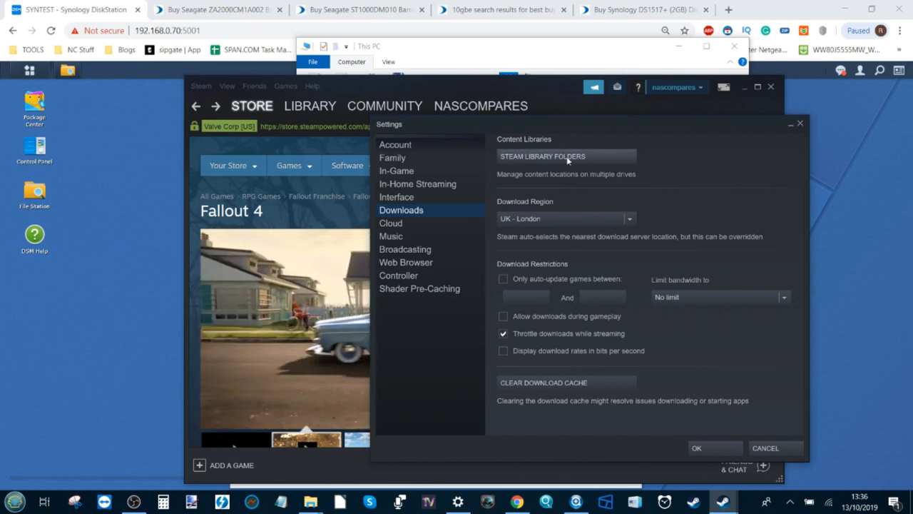
pyautogui.click(542, 157)
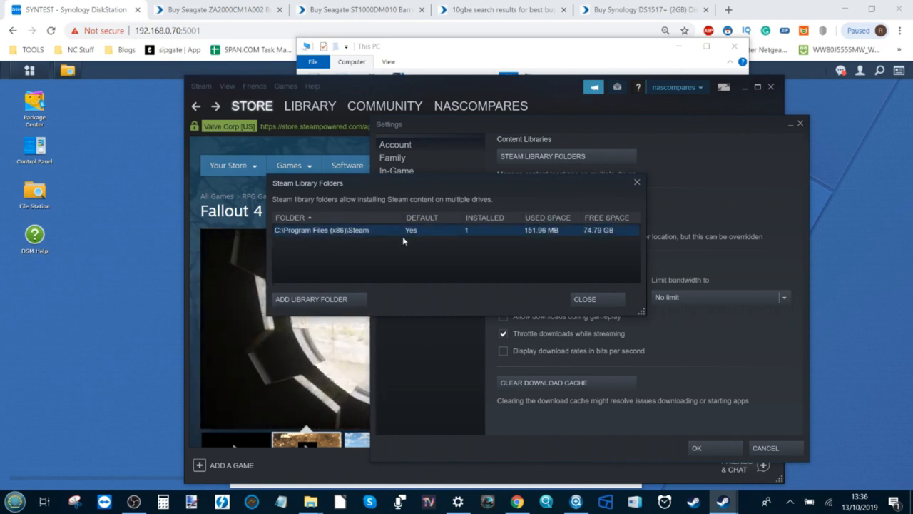
# Try adding the O:\ drive root as a library folder and dismiss the rejection error
pyautogui.click(311, 299)
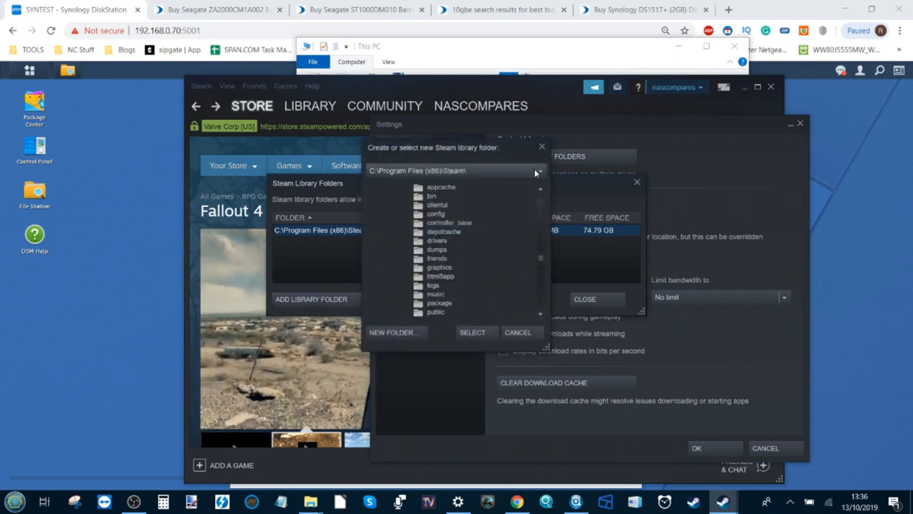
pyautogui.click(536, 170)
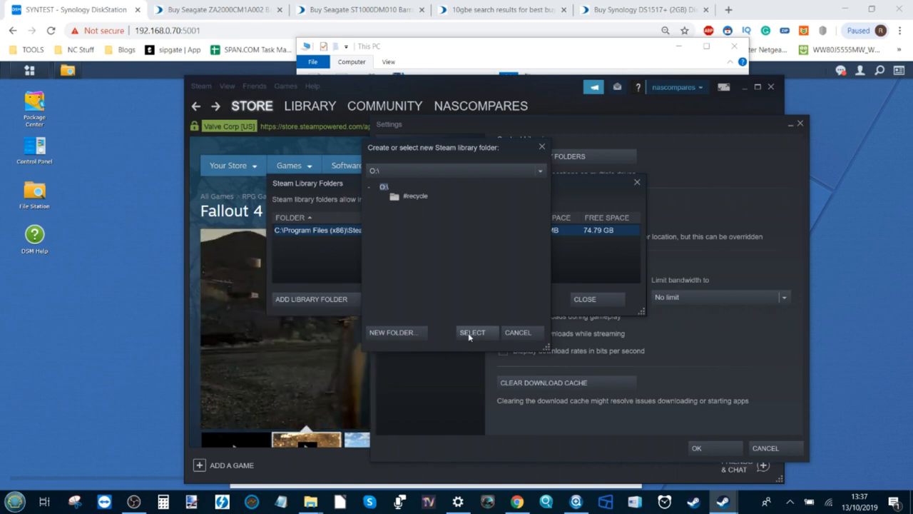
pyautogui.click(471, 332)
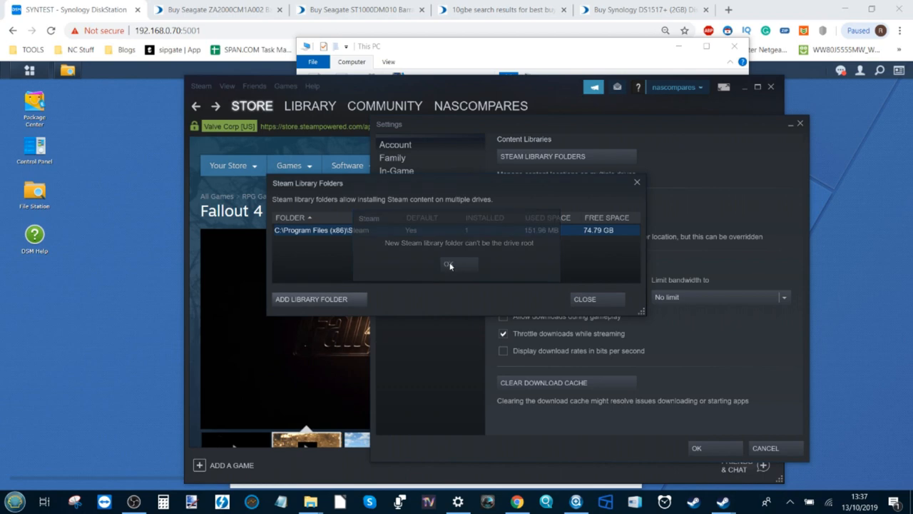
pyautogui.click(448, 265)
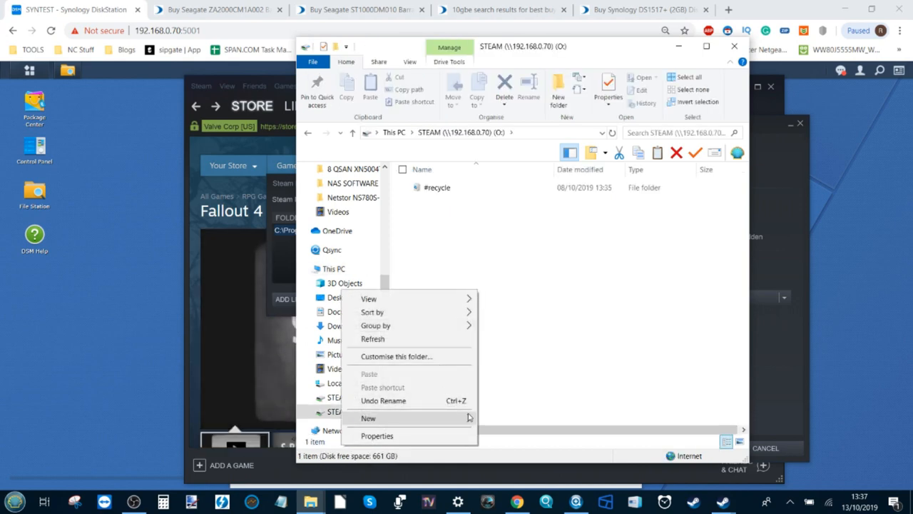
# Create a new folder at the top level of the O: STEAM drive from its context menu
pyautogui.click(524, 261)
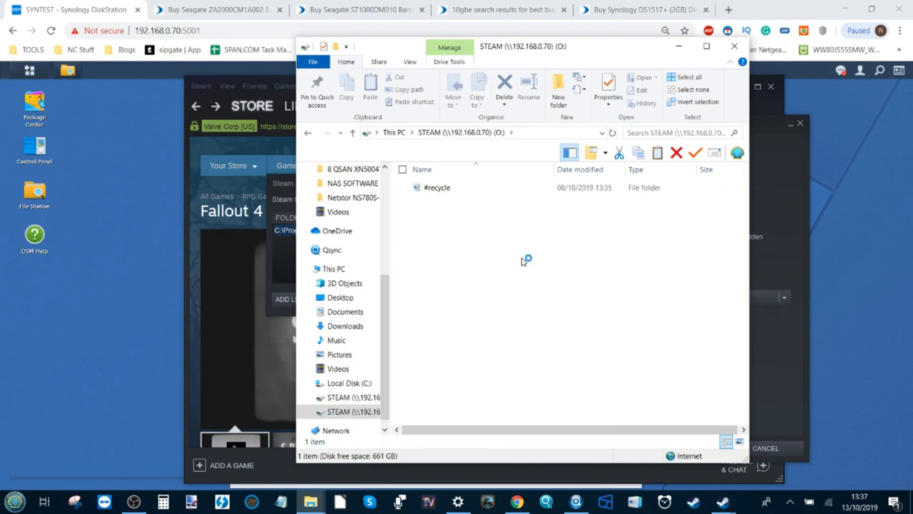
pyautogui.click(558, 86)
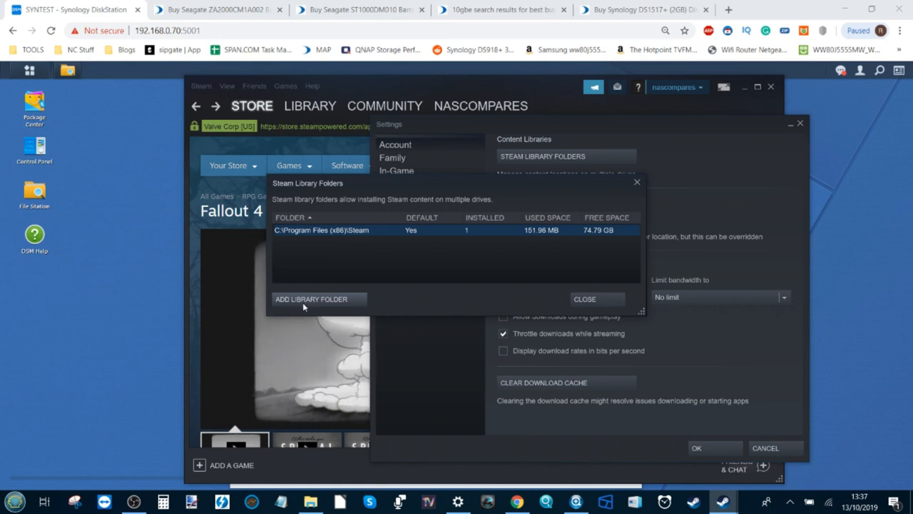
# Add O:\steam games as a Steam library folder, make it default, and close Settings
pyautogui.click(310, 299)
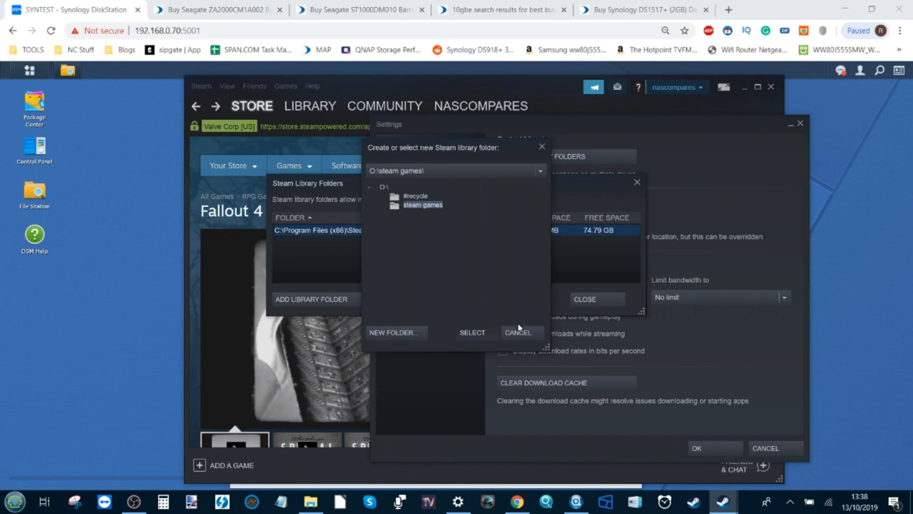
pyautogui.click(472, 332)
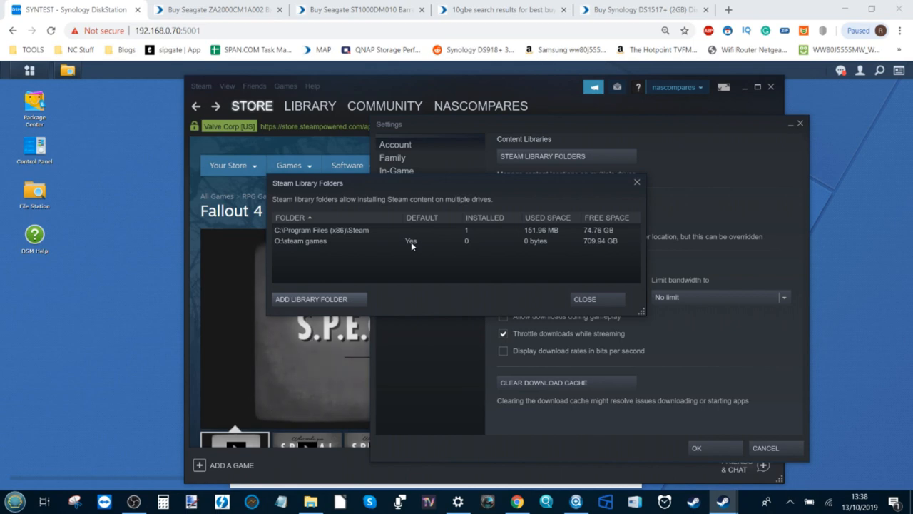
pyautogui.rightClick(300, 240)
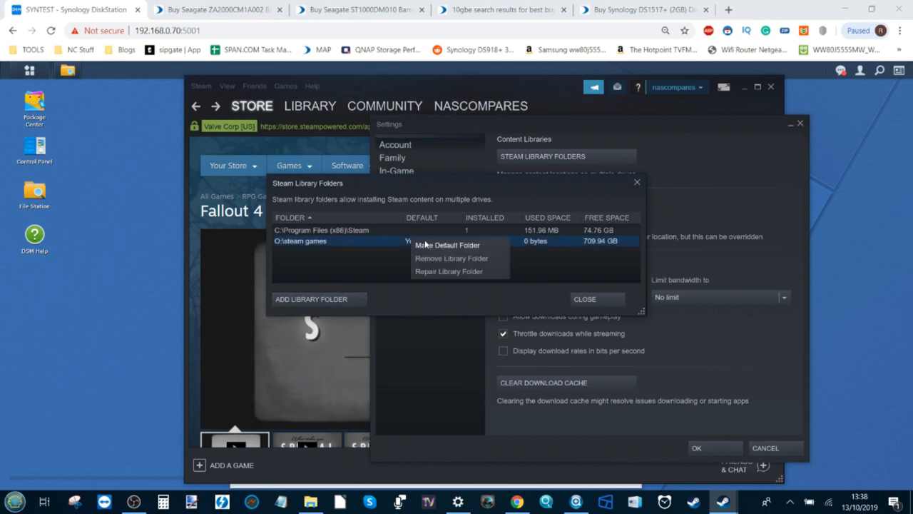
pyautogui.click(448, 245)
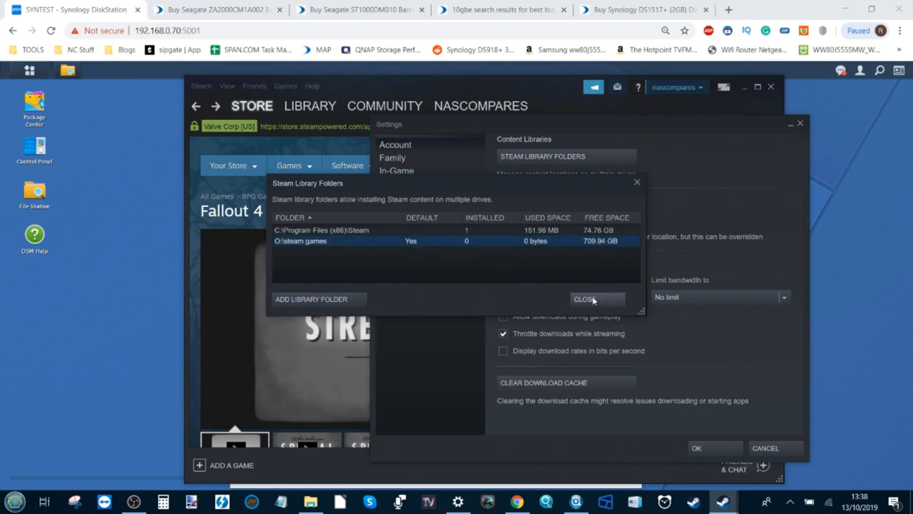
pyautogui.click(585, 299)
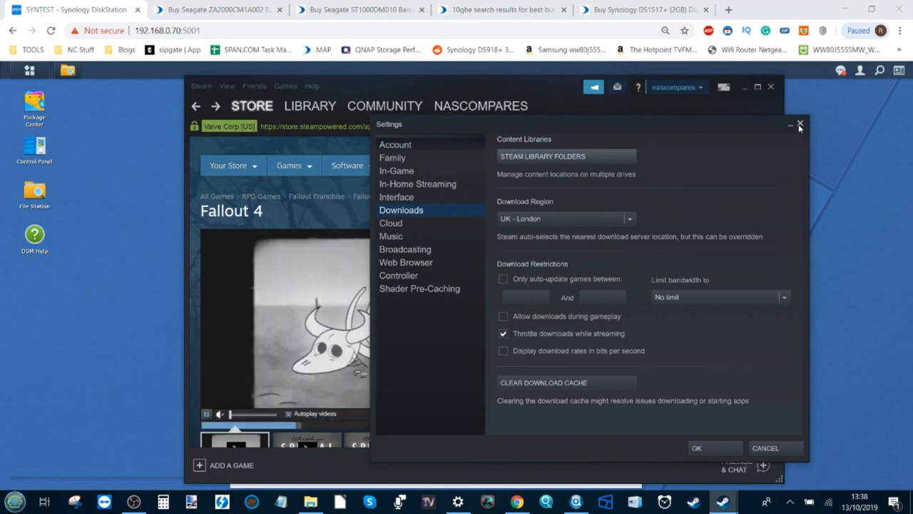
pyautogui.click(800, 124)
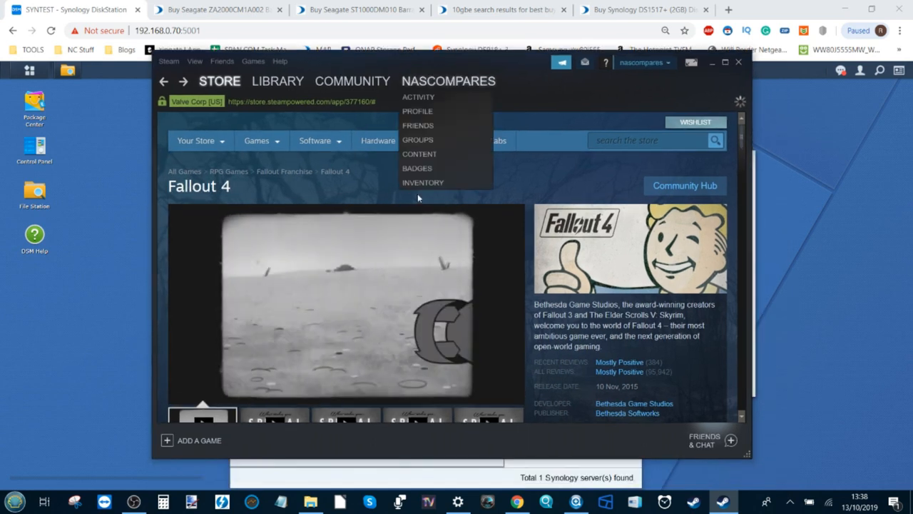
# Scroll the Fallout 4 store page down to its purchase options
pyautogui.scroll(-3)
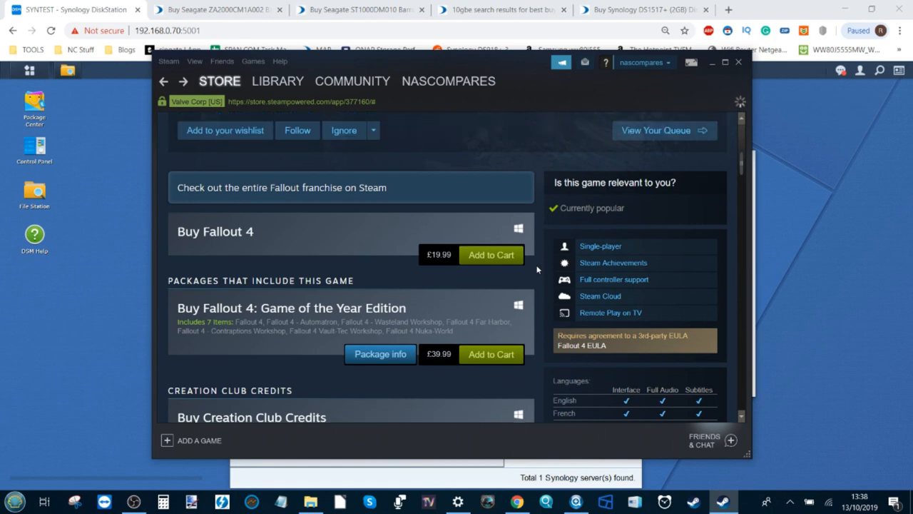
pyautogui.moveTo(113, 159)
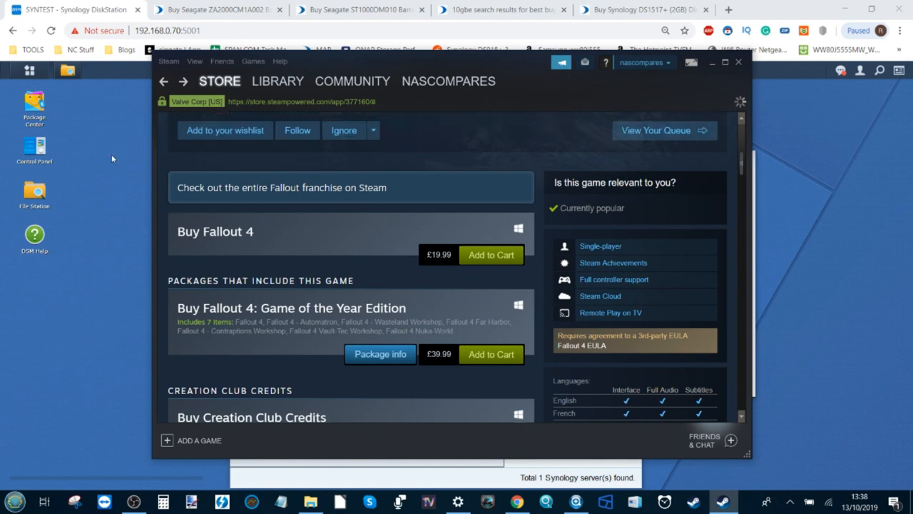
pyautogui.moveTo(163, 230)
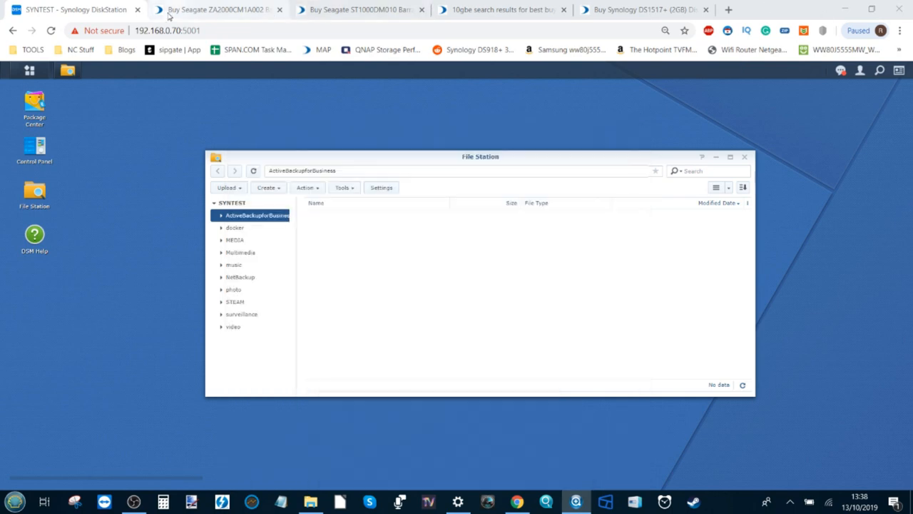
# Close DSM File Station, then return to the span.com 10GbE search results tab
pyautogui.click(214, 9)
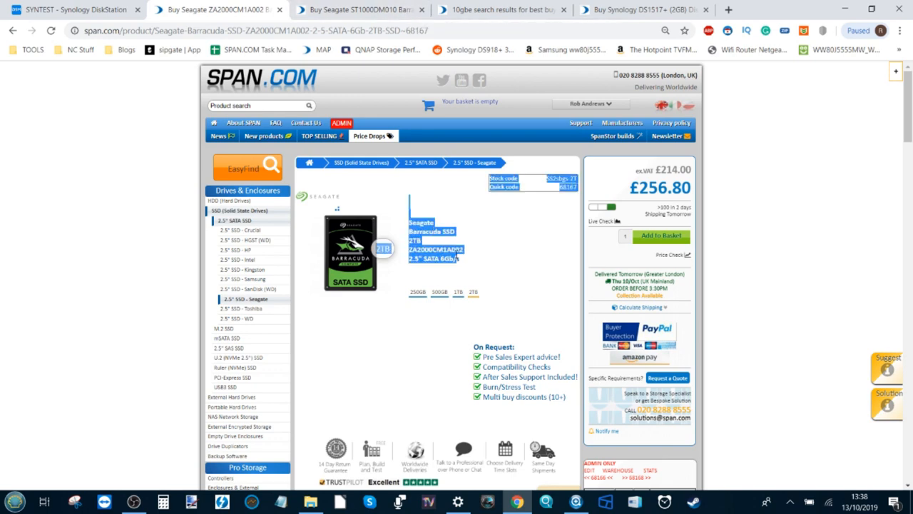
pyautogui.click(640, 10)
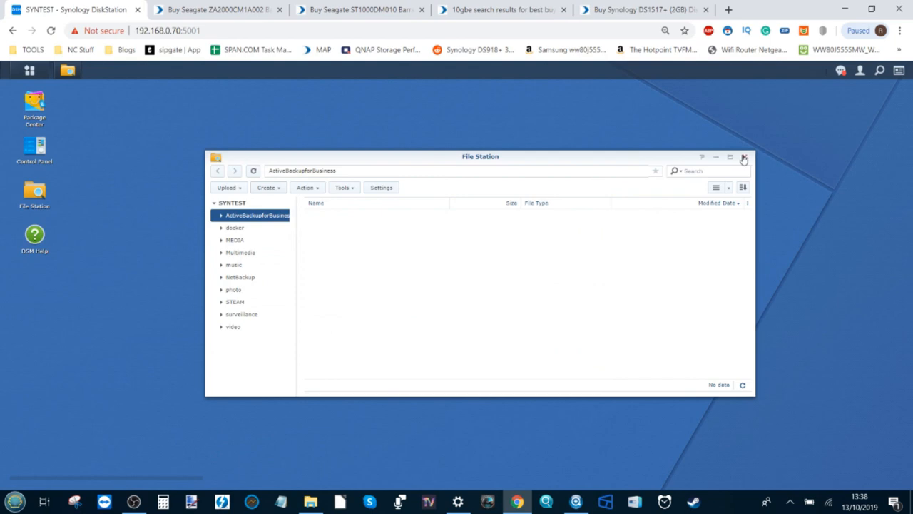
pyautogui.click(743, 157)
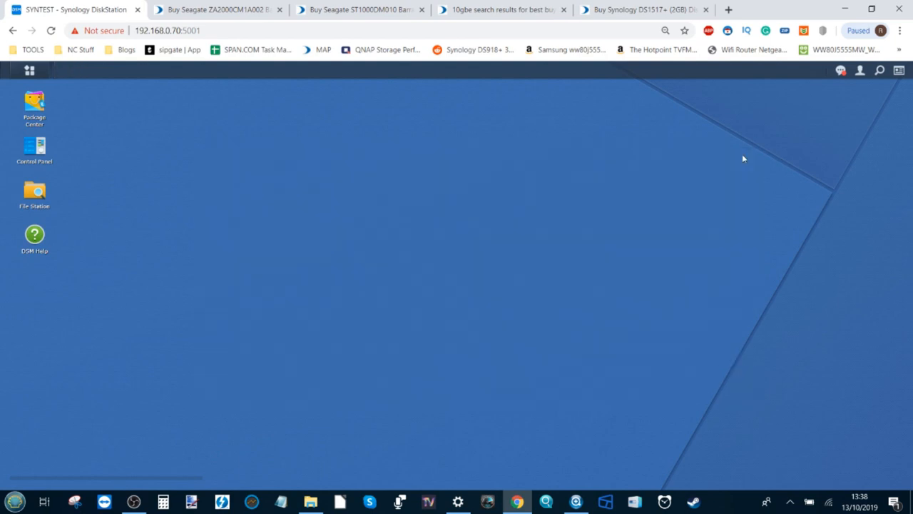
pyautogui.click(499, 10)
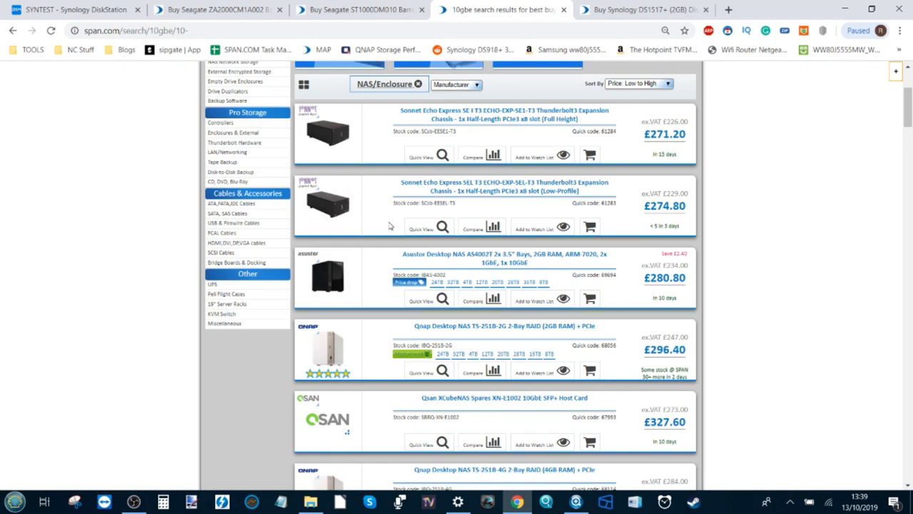
pyautogui.scroll(3)
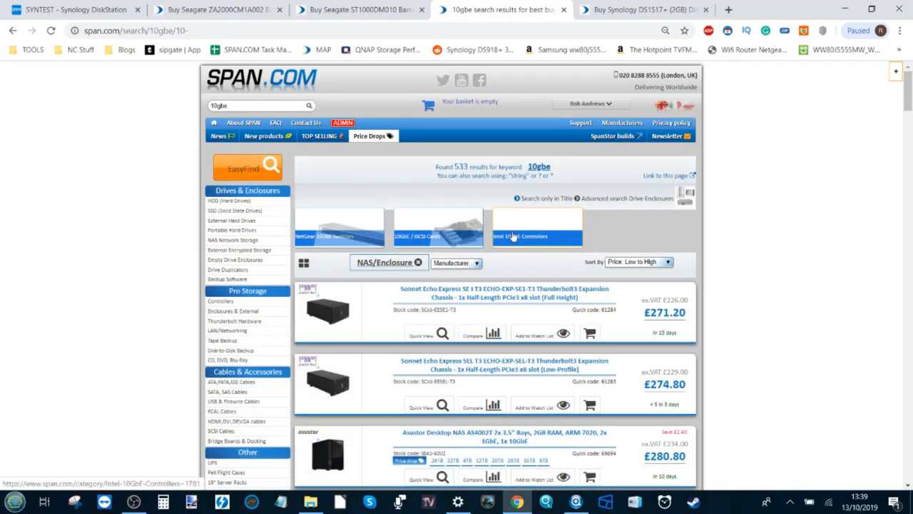
pyautogui.moveTo(795, 232)
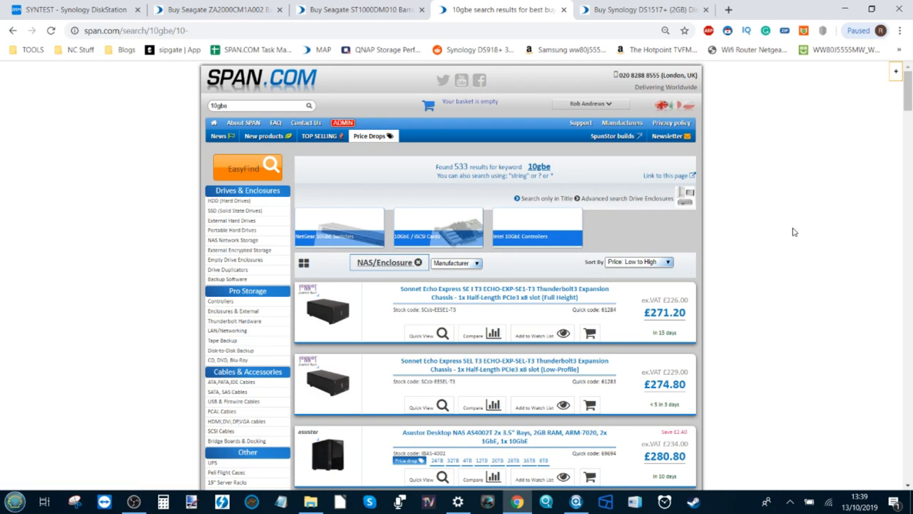